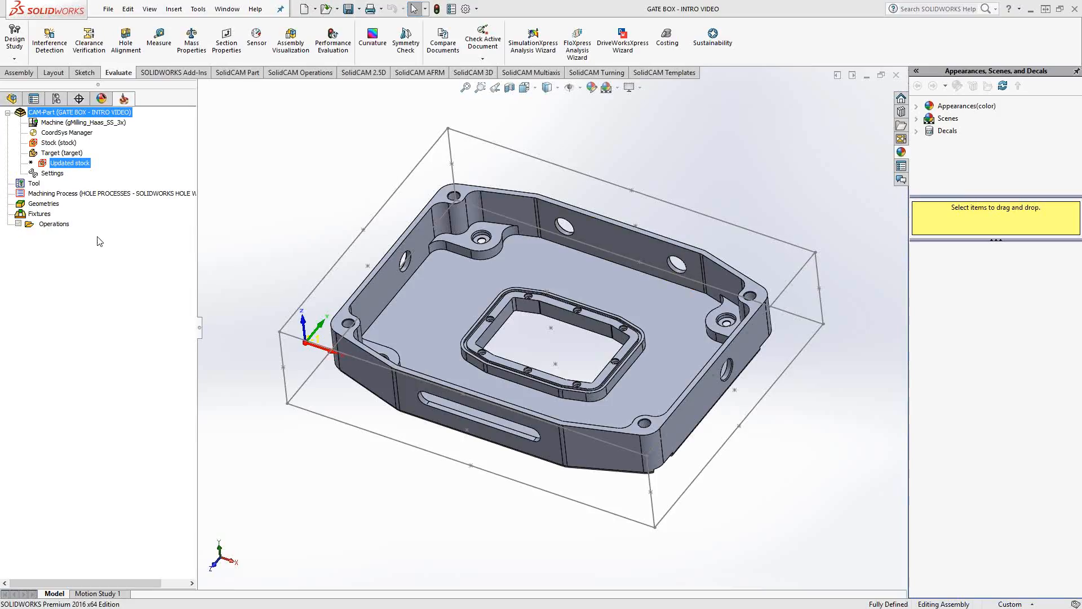
Add a new Pocket milling operation from the Operations right-click menu
right_click(53, 224)
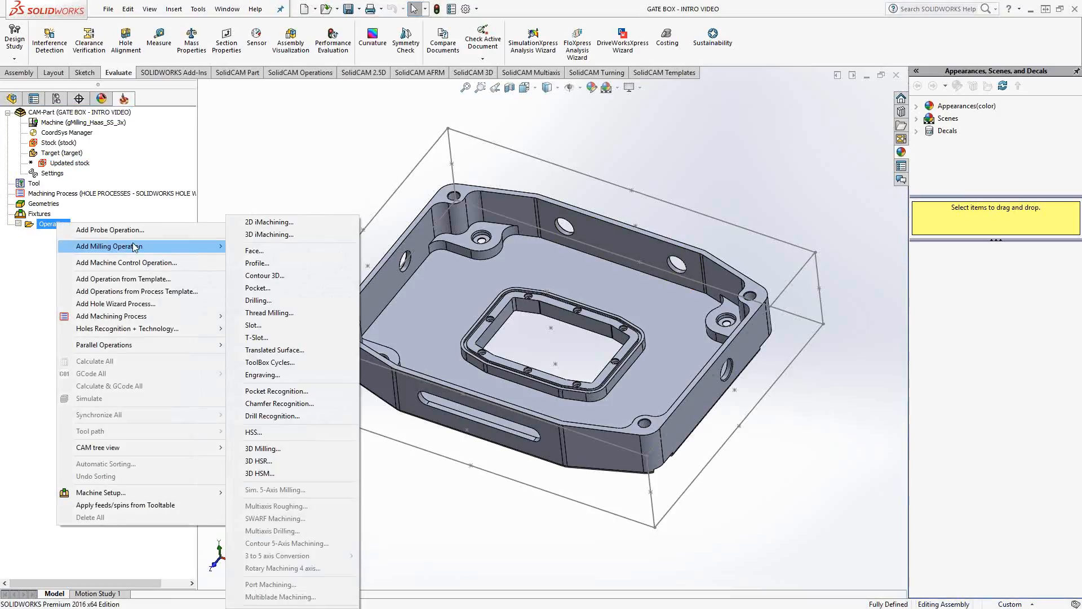
left_click(258, 287)
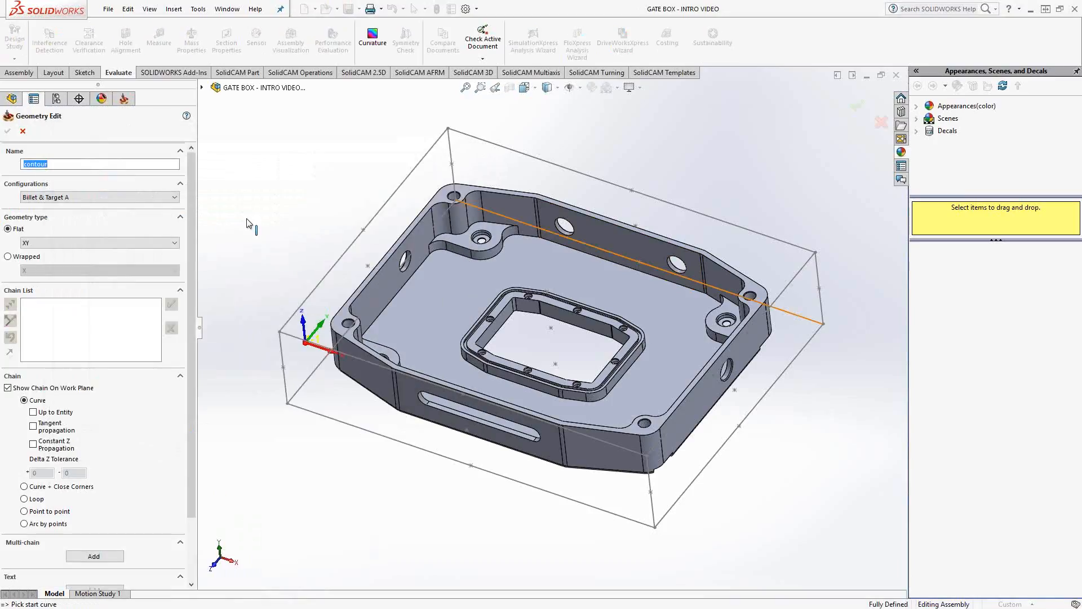
mouse_move(668, 247)
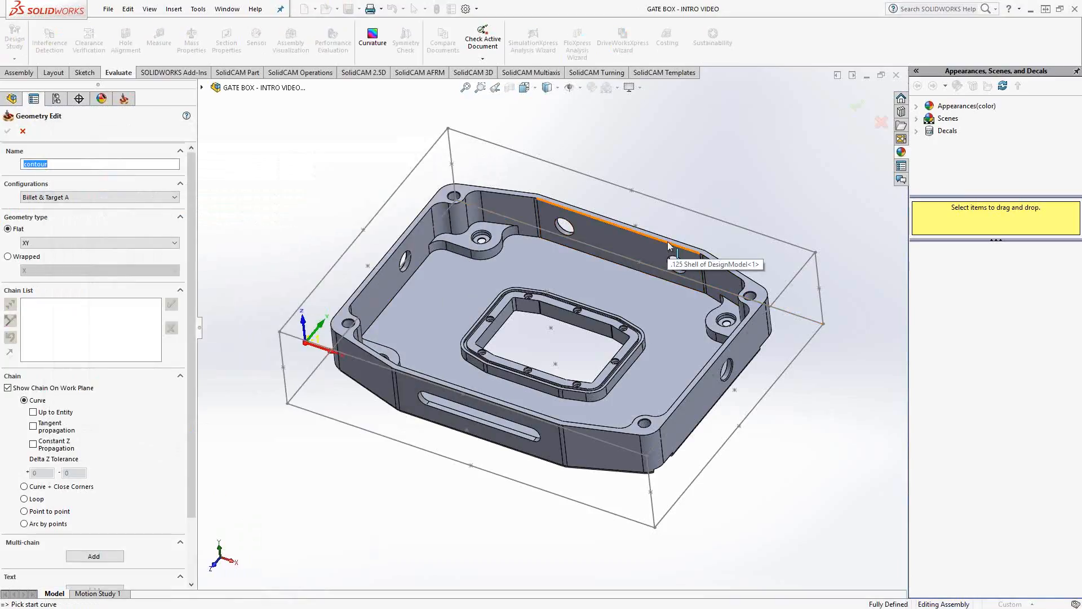
Pick the outer wall's top edge and propagate the chain at constant Z
left_click(670, 246)
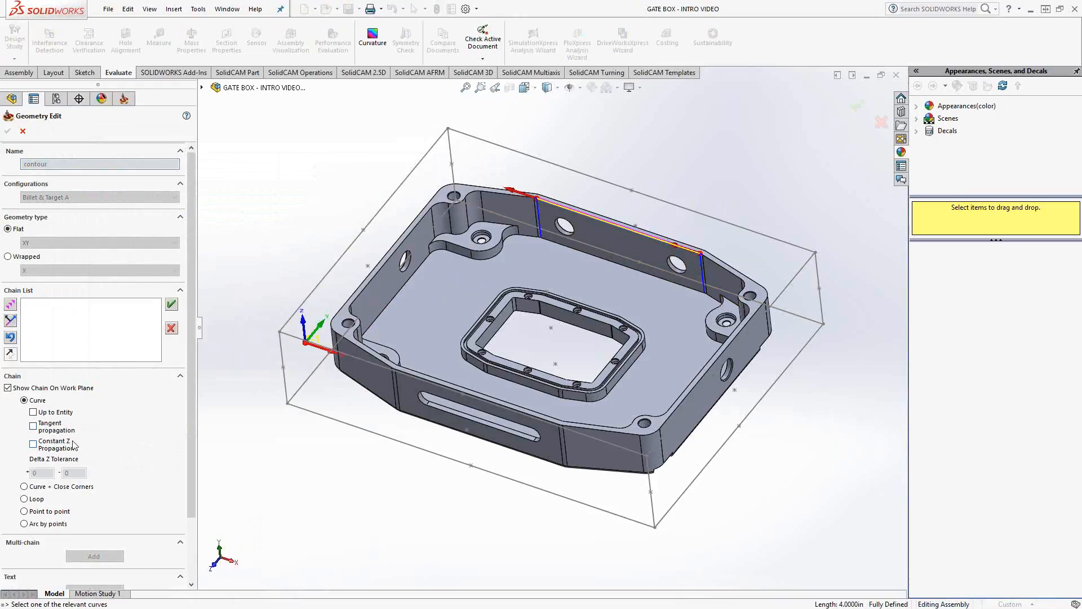
mouse_move(33, 443)
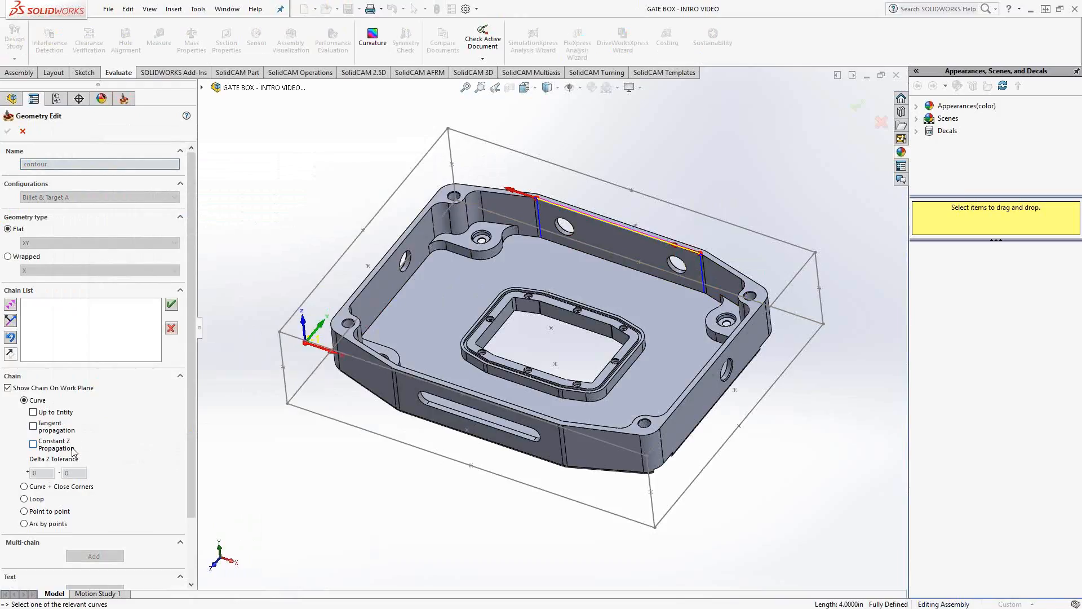
mouse_move(74, 453)
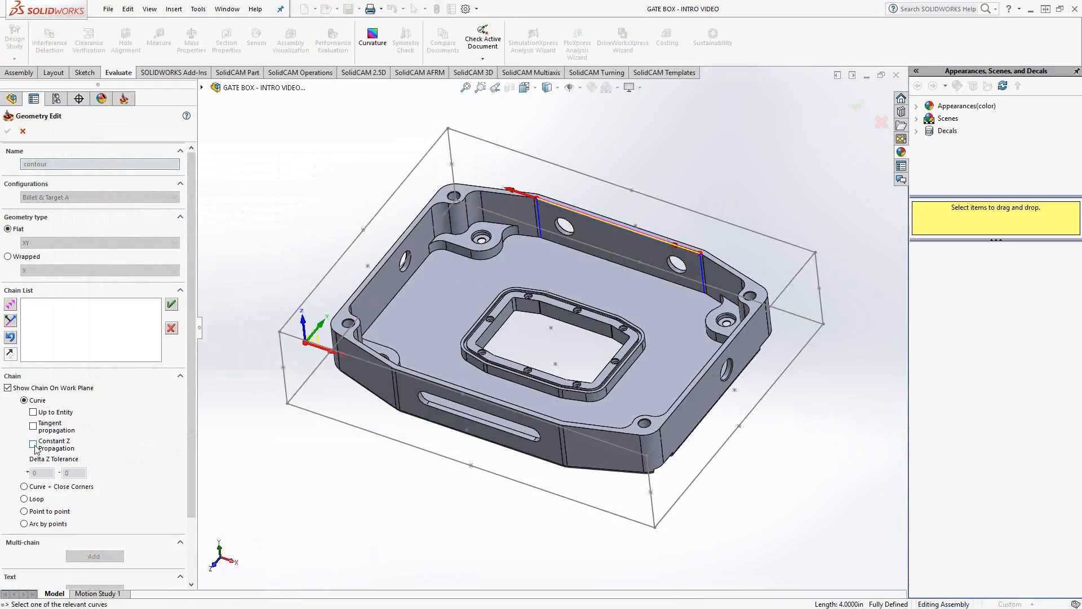
left_click(33, 444)
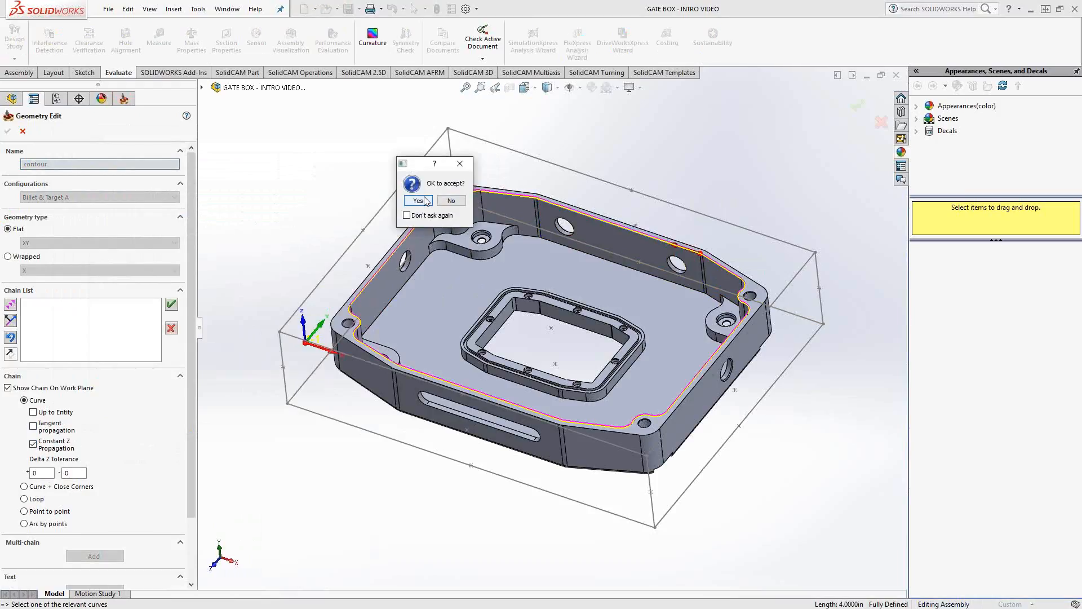
Accept the propagated inner-wall chain as the contour geometry
left_click(417, 200)
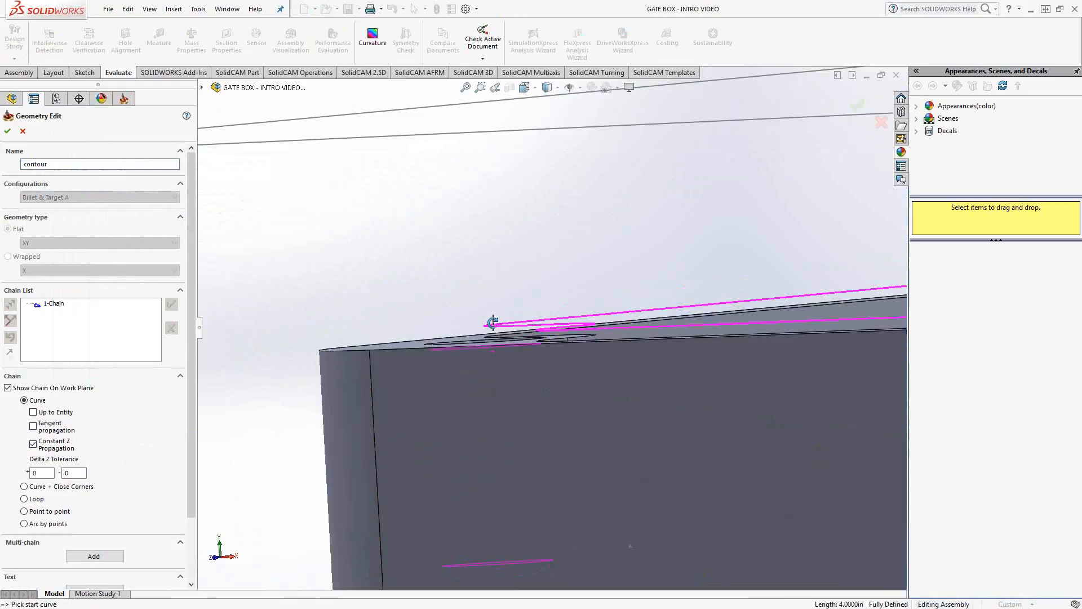
mouse_move(493, 338)
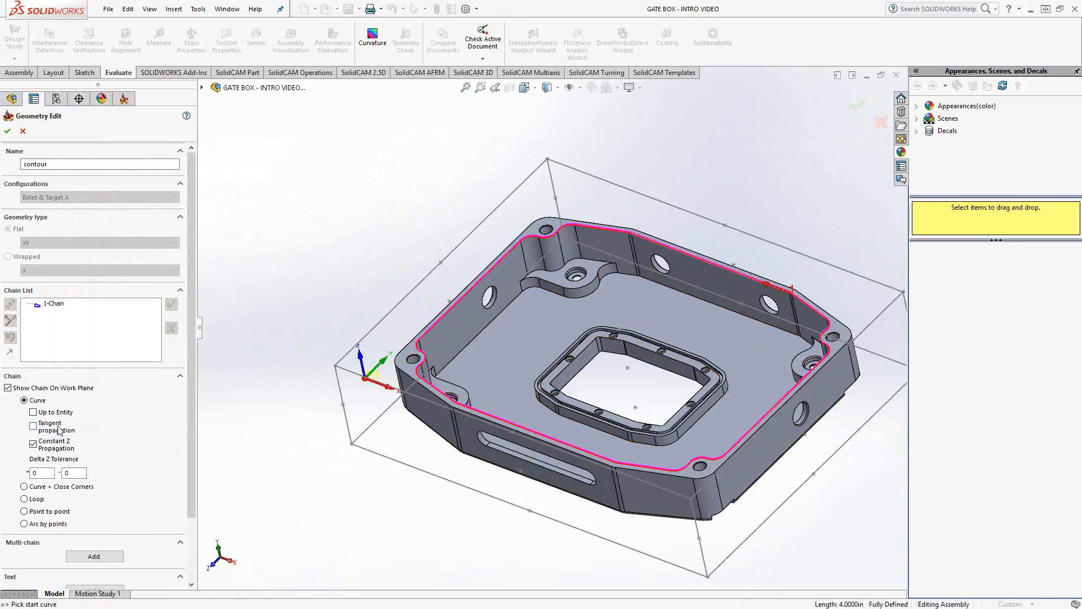
mouse_move(50, 428)
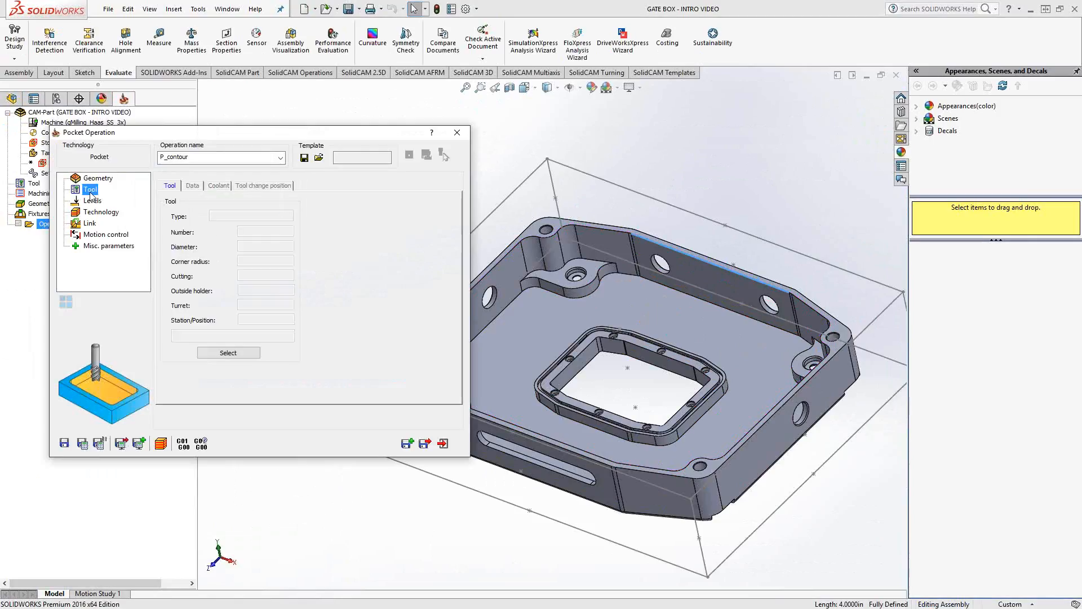
Assign the 1 inch end mill to P_contour
left_click(228, 352)
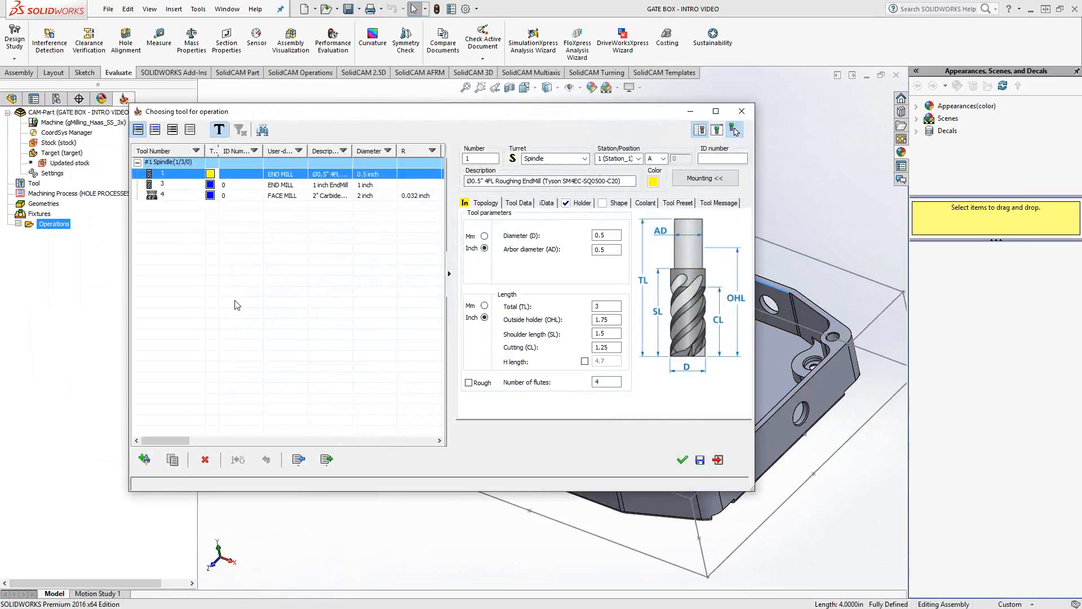
left_click(162, 184)
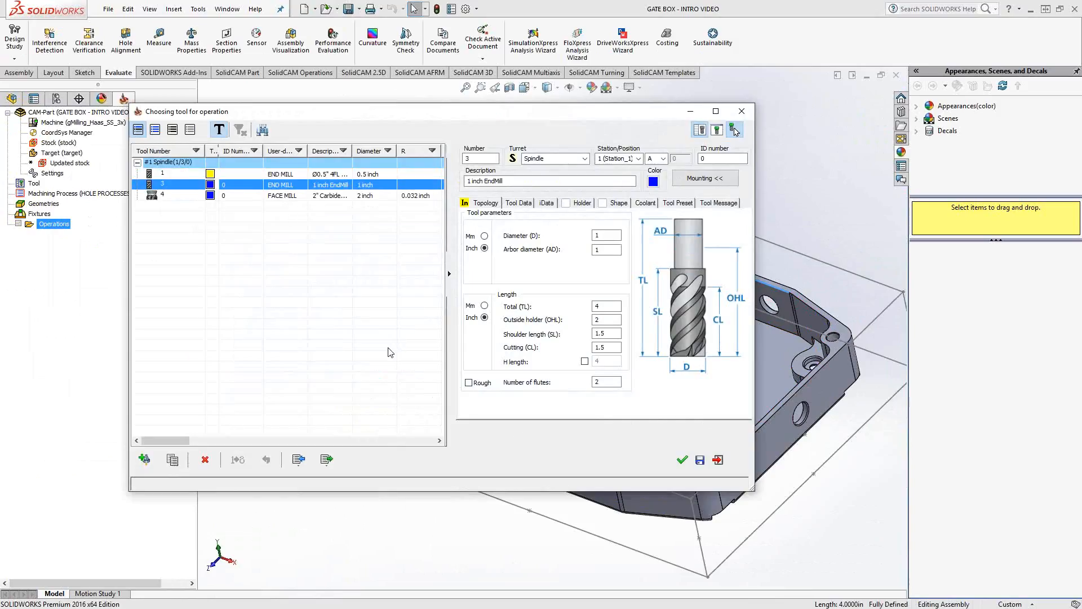
left_click(681, 459)
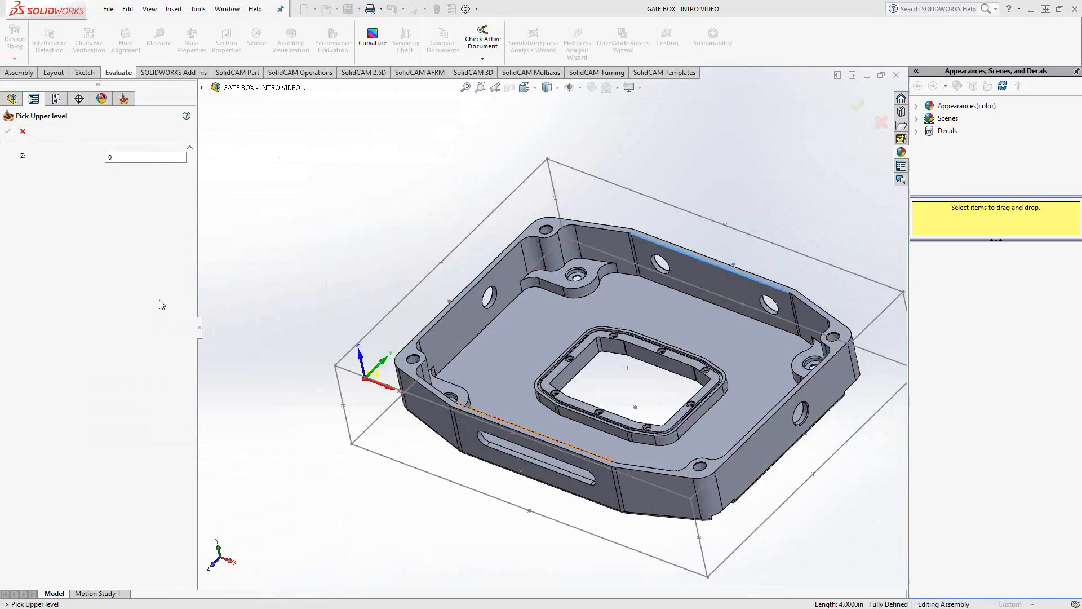
Pick upper level 0.475 and pocket depth 1.375, with 0.5 max step down
left_click(547, 160)
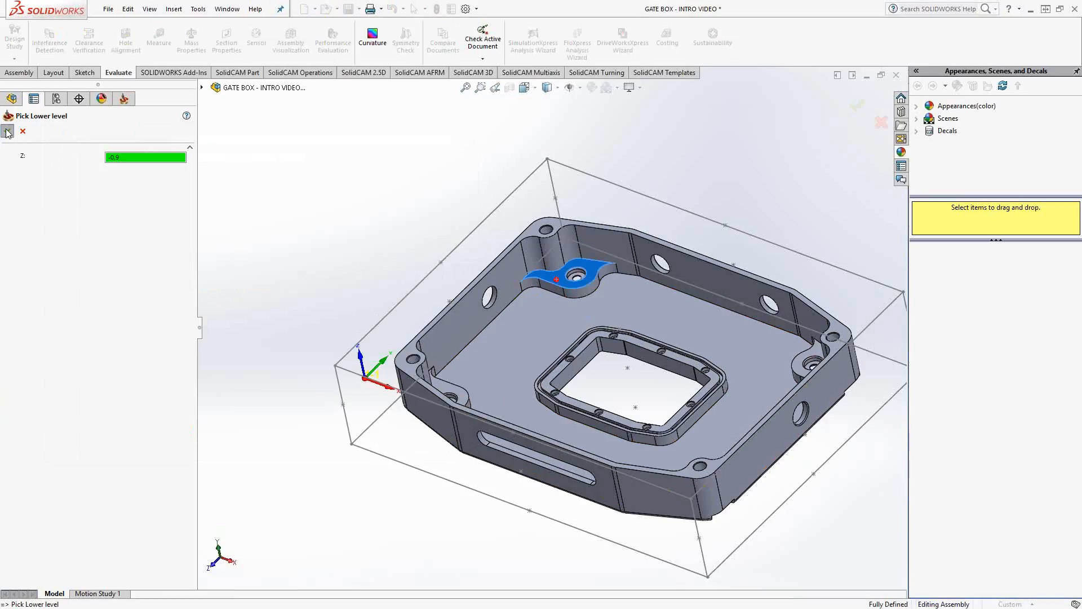
left_click(7, 131)
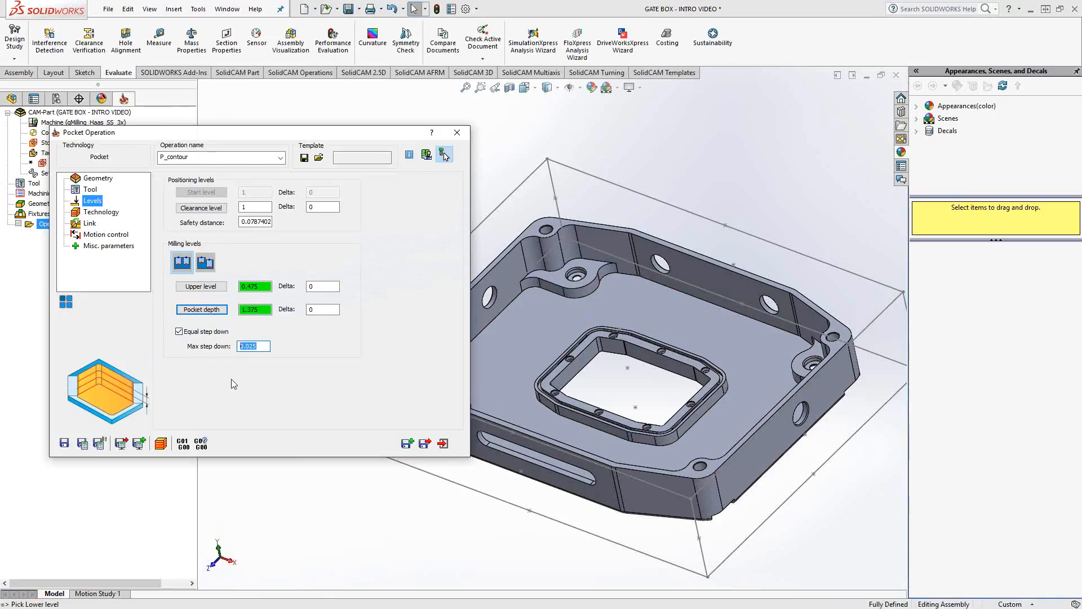
type(".5")
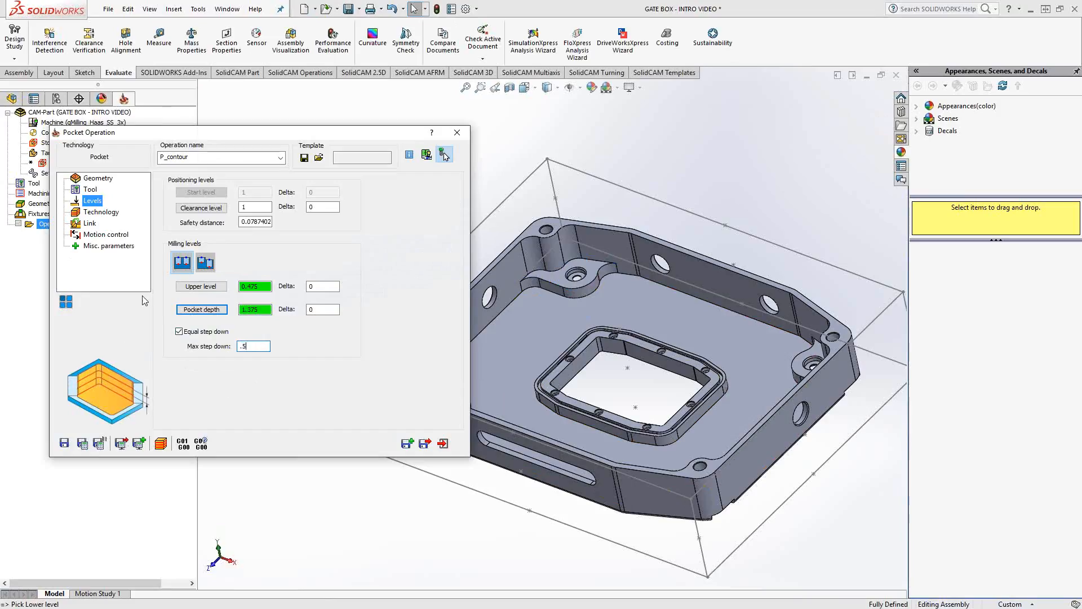
left_click(101, 212)
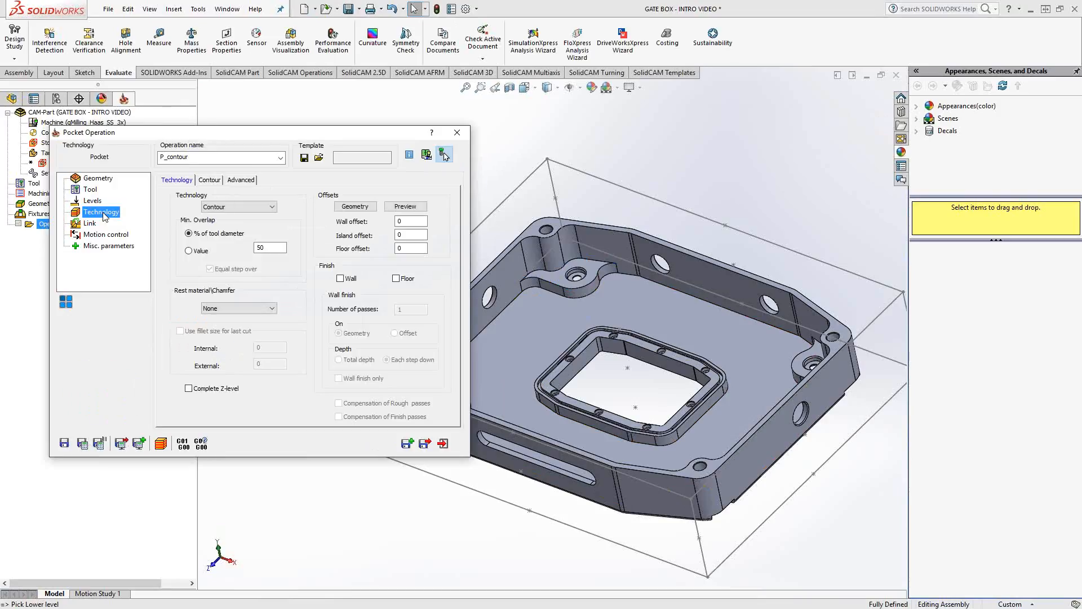
Enter 0.01 wall, island and floor offsets and keep Contour technology
left_click(409, 221)
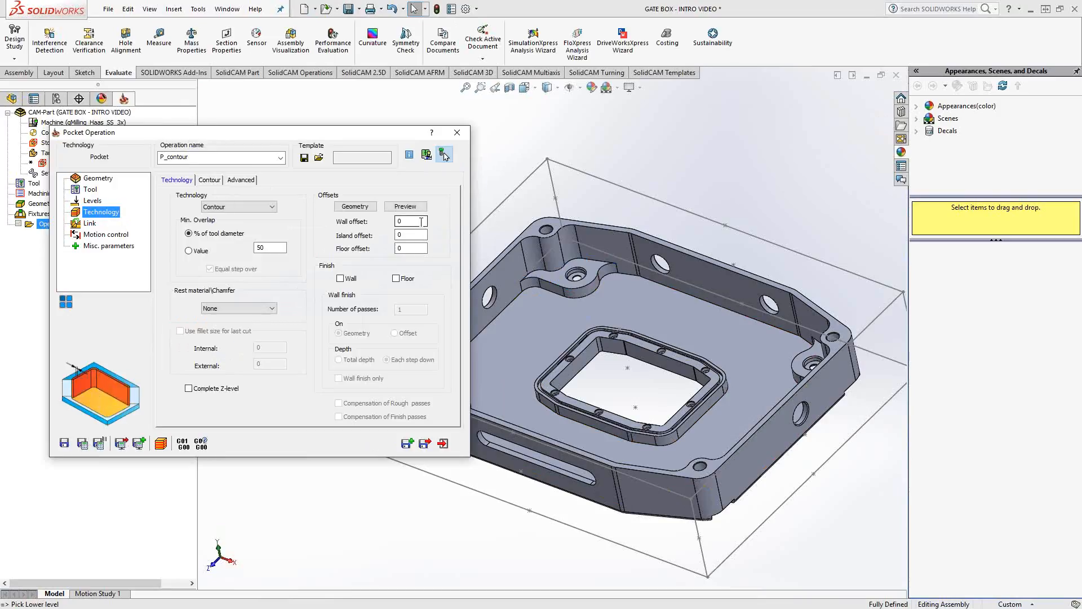
left_click(409, 221)
type(".1")
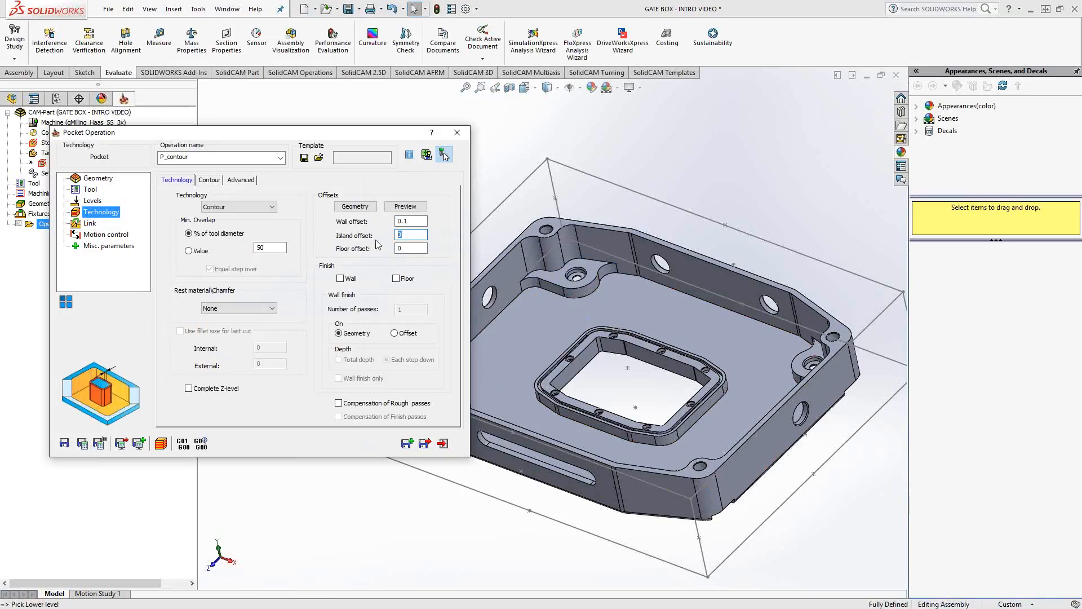
type(".01")
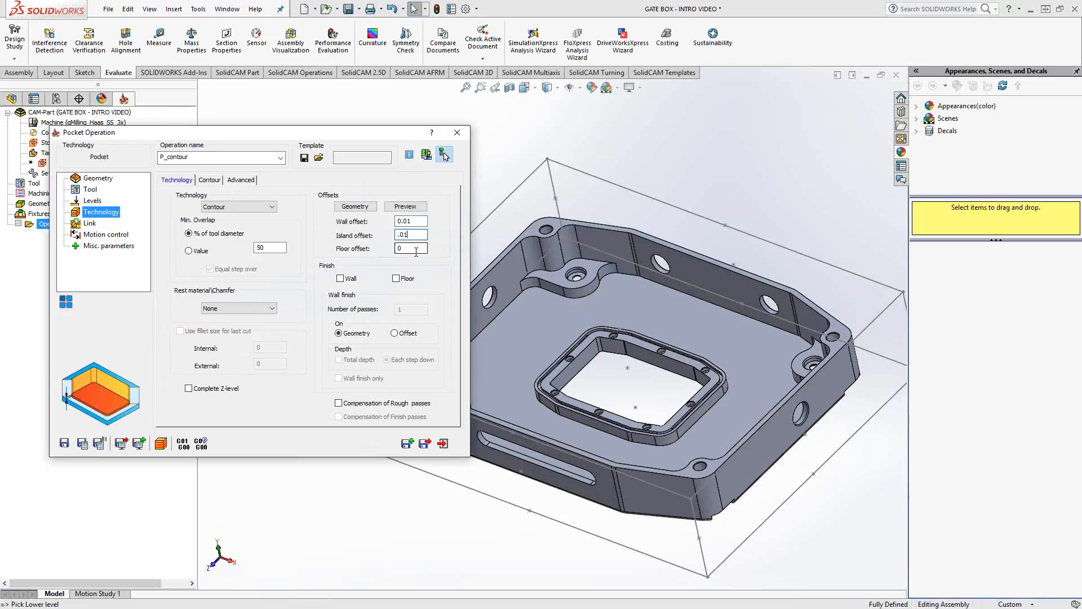
type(".01")
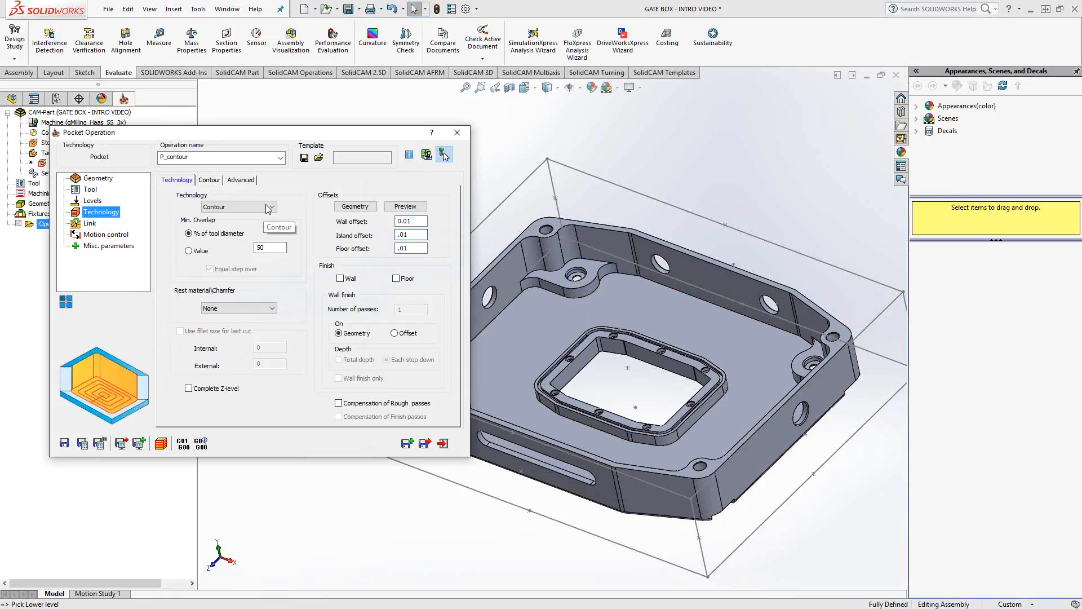
left_click(270, 207)
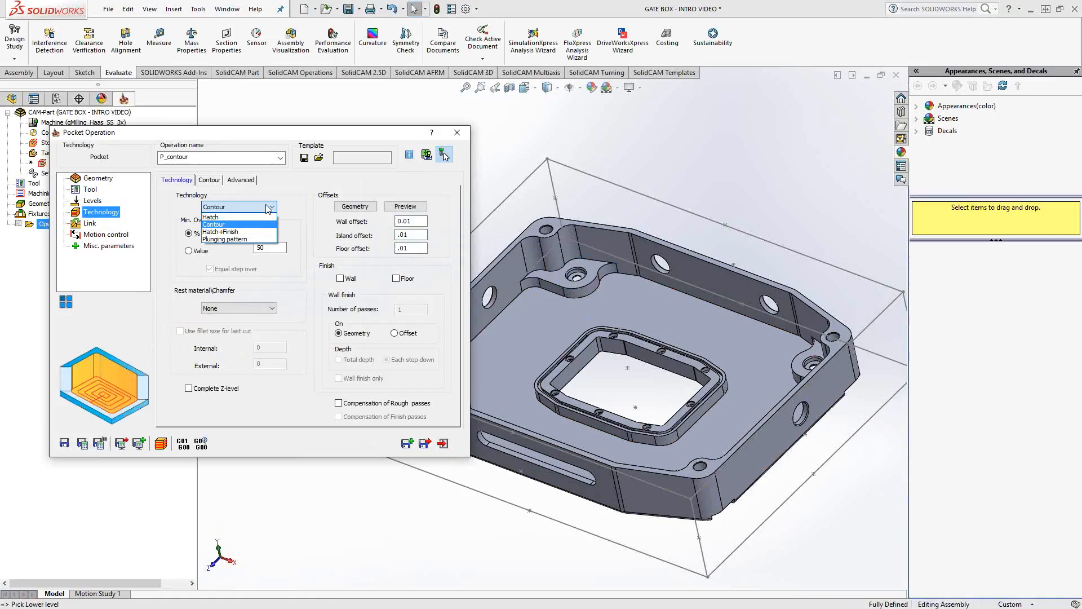
mouse_move(240, 224)
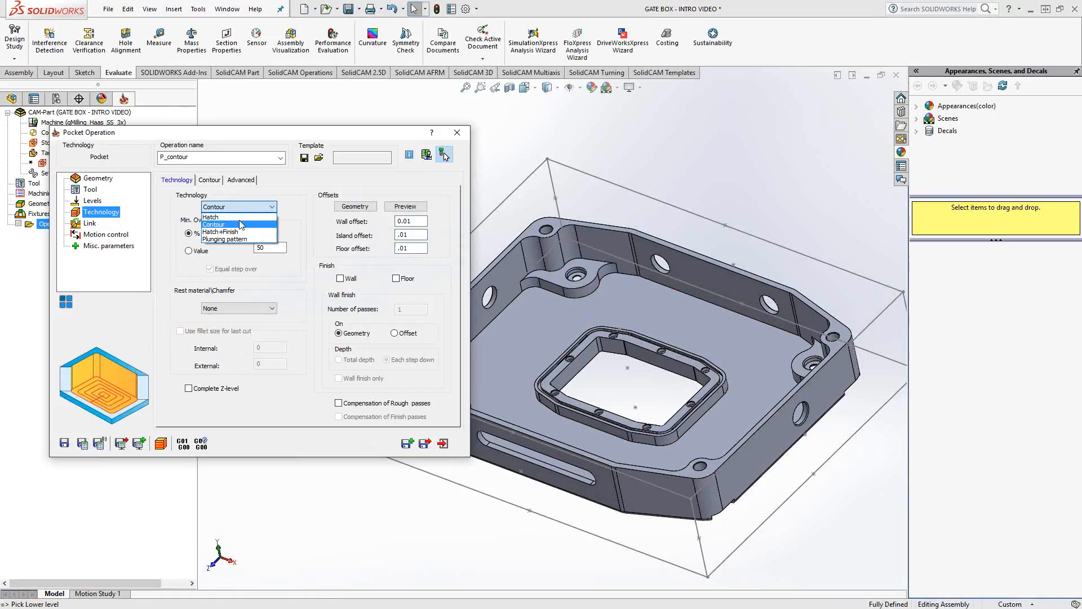
left_click(238, 224)
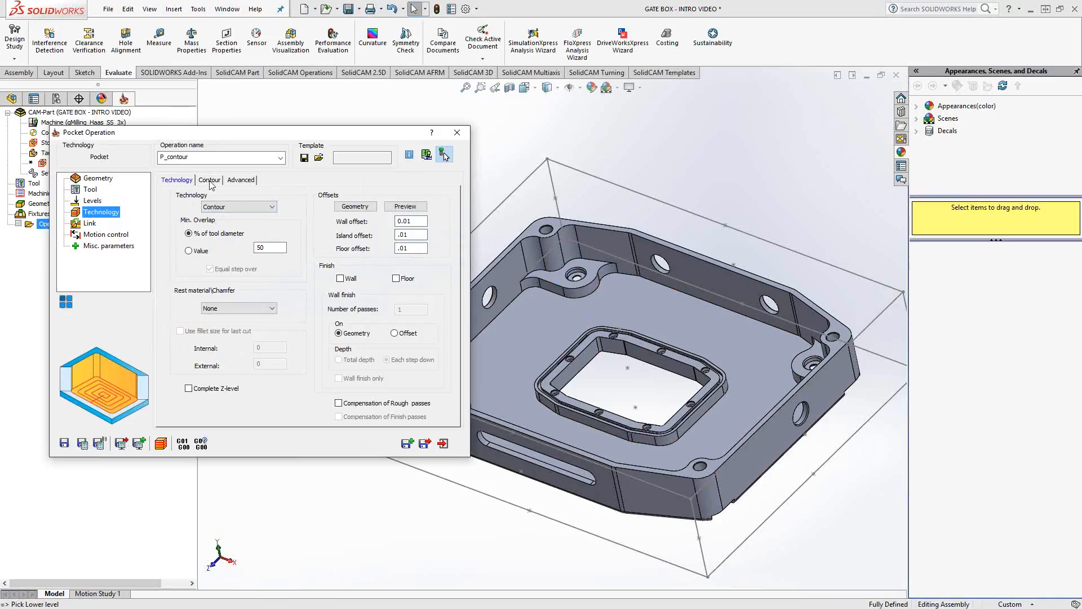
Set P_contour's corner handling to Fillet (0.249 radius) after trying Loop and Sharp
left_click(209, 180)
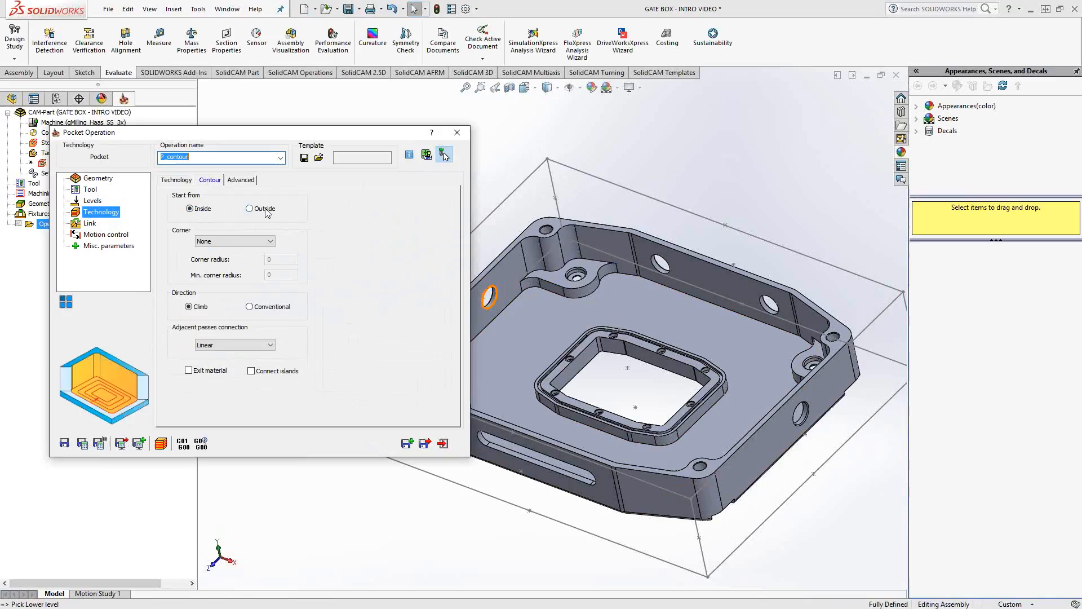
left_click(189, 208)
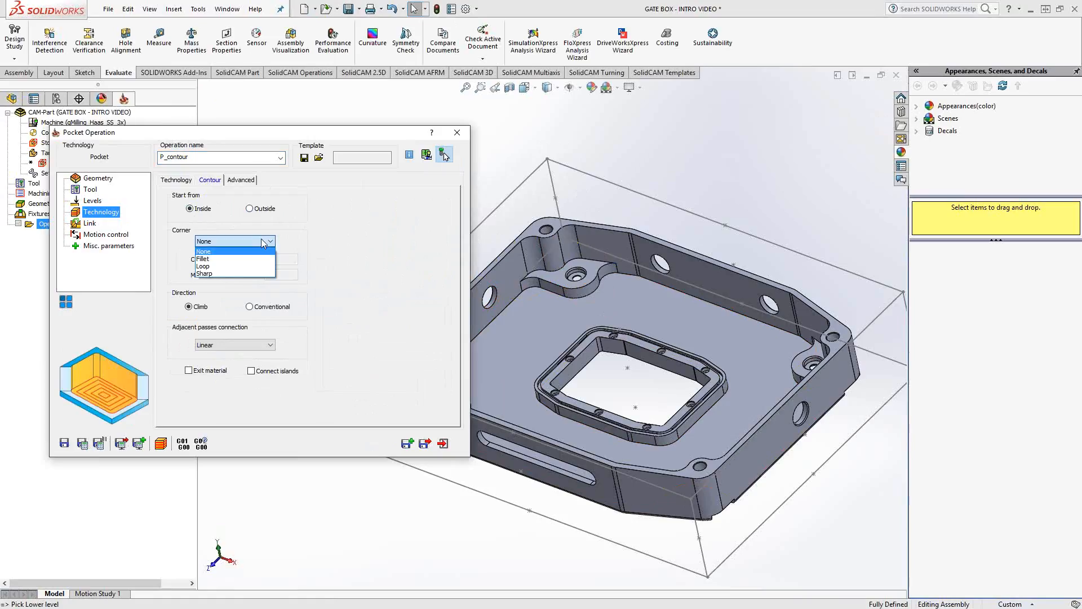
left_click(203, 259)
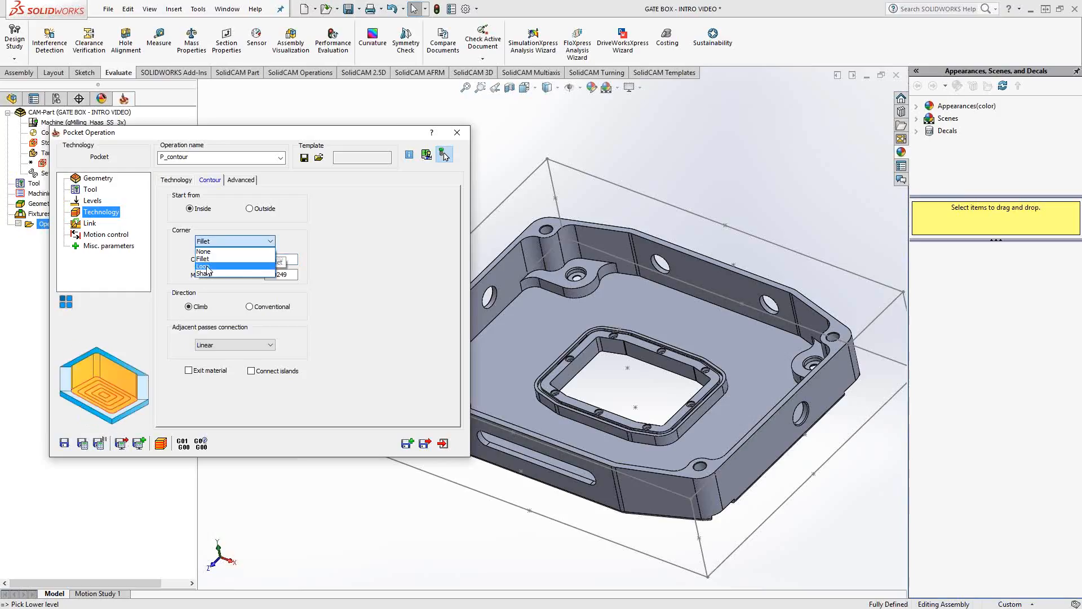
left_click(202, 266)
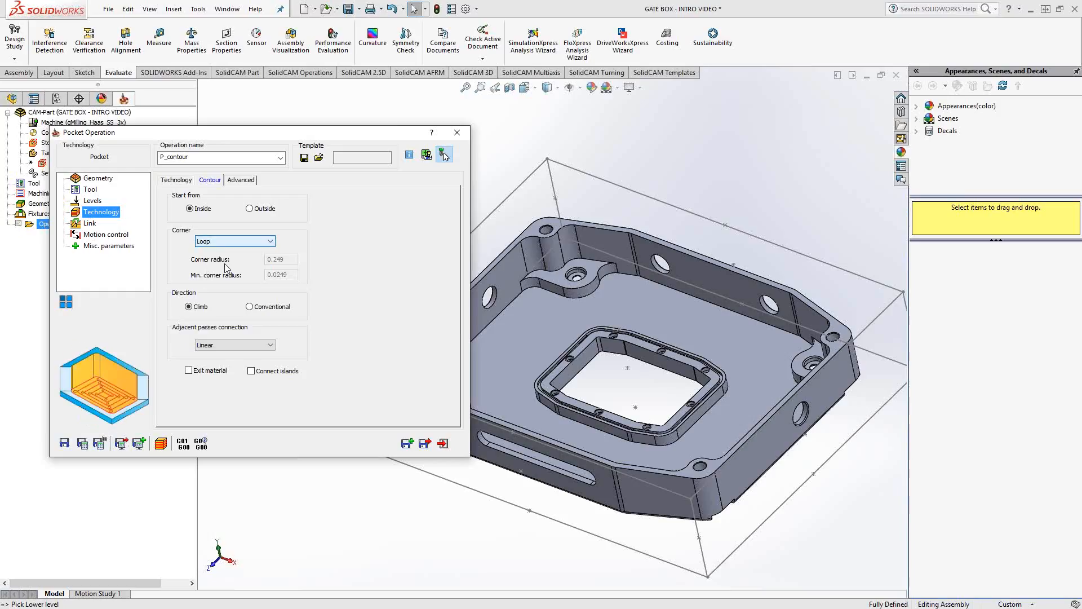
left_click(235, 240)
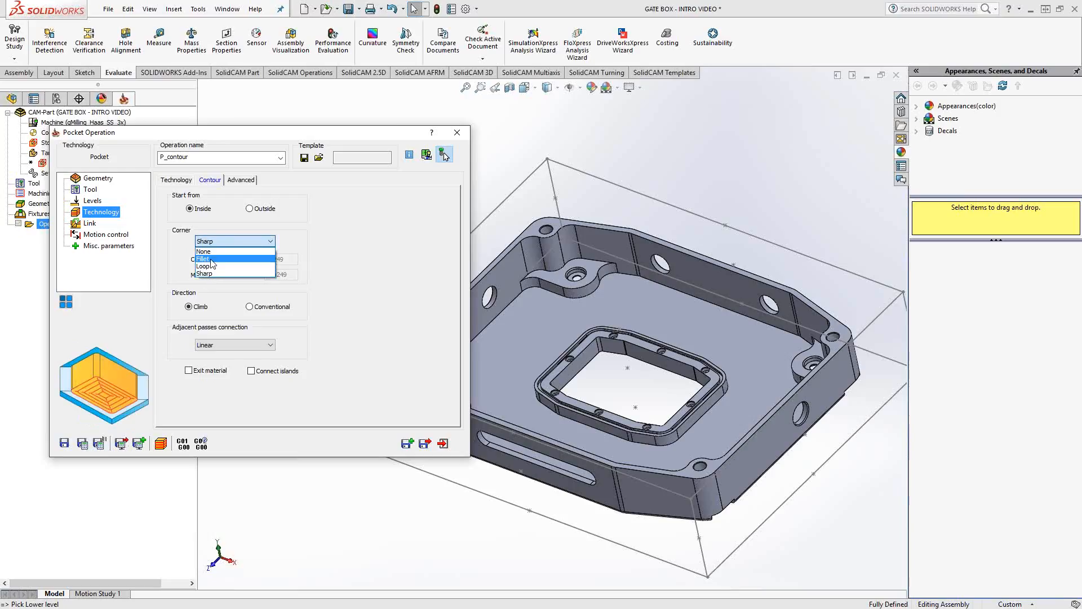
left_click(234, 259)
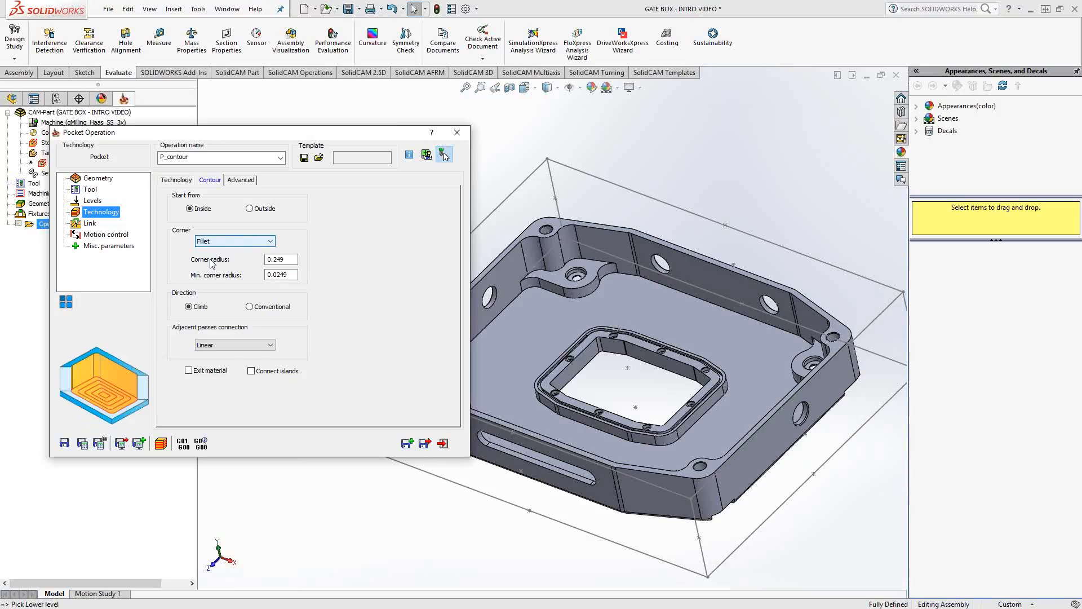
left_click(177, 179)
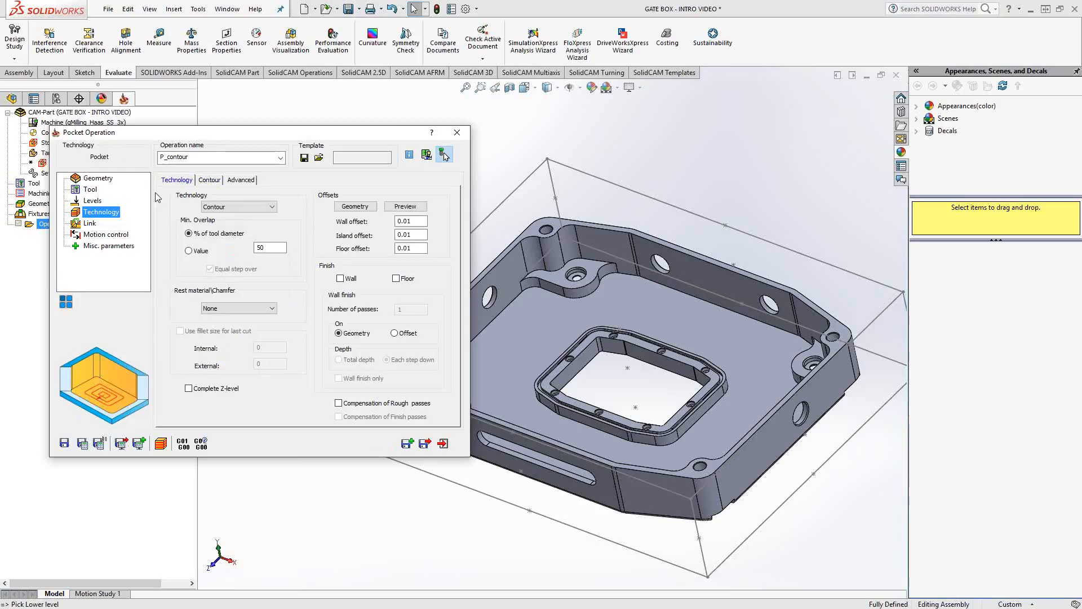
Leave ramping as None, then save, calculate and exit P_contour
left_click(89, 223)
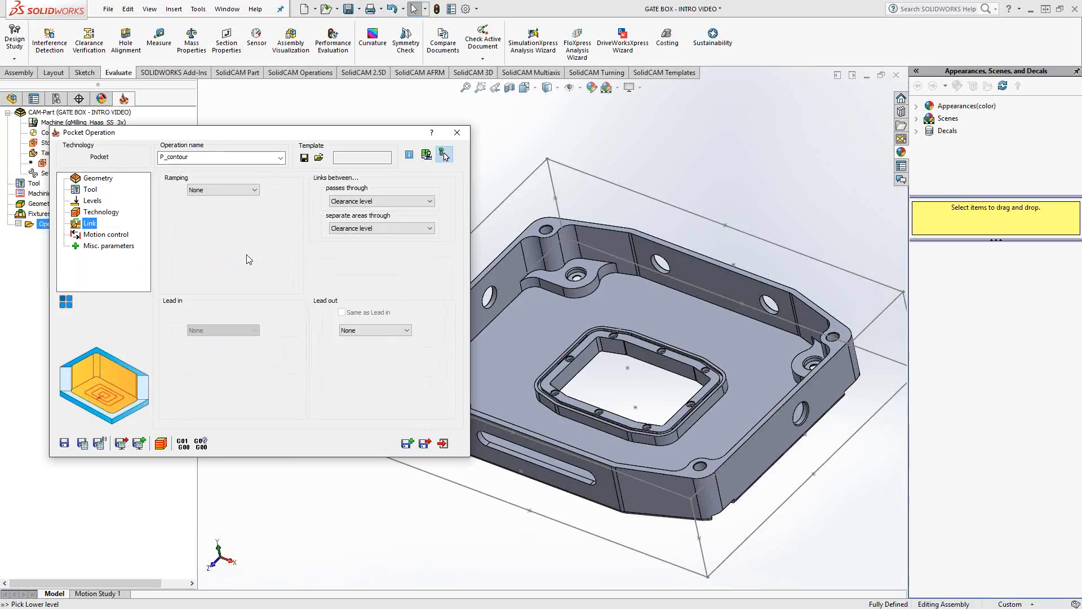
left_click(255, 190)
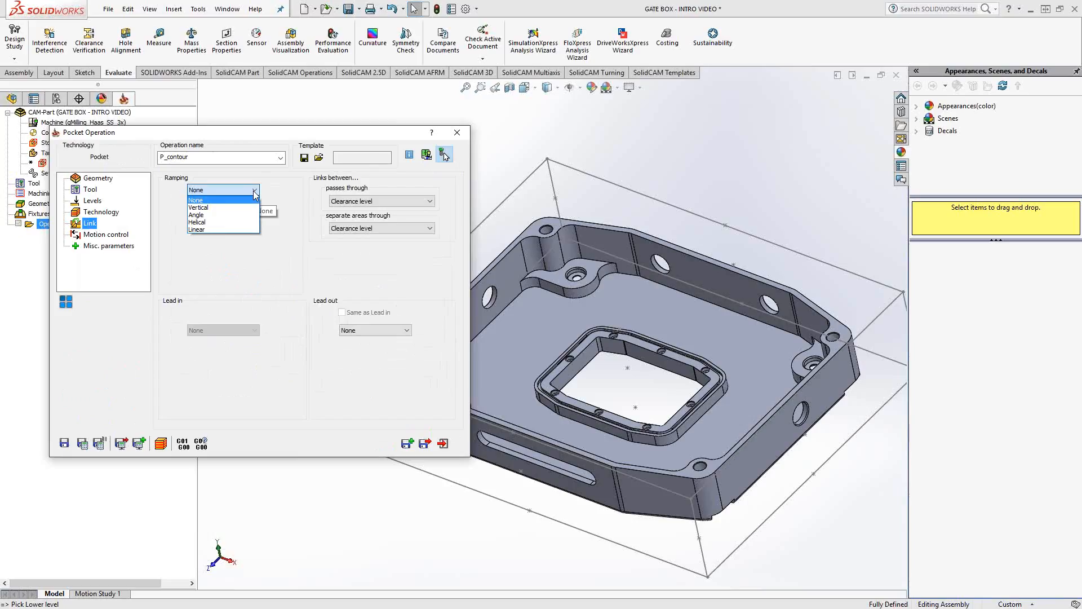
left_click(195, 200)
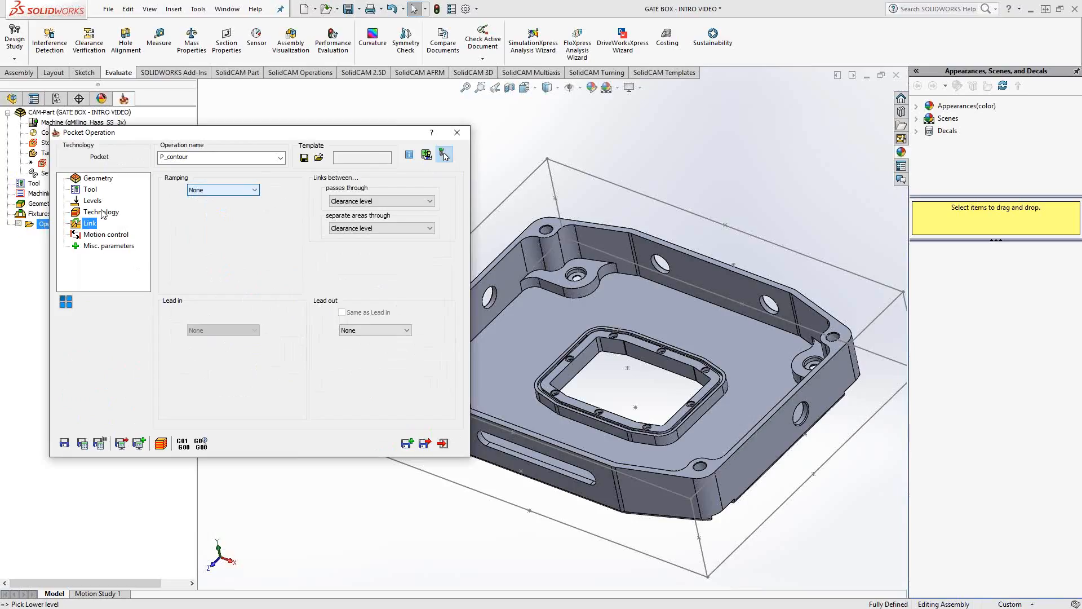
left_click(101, 212)
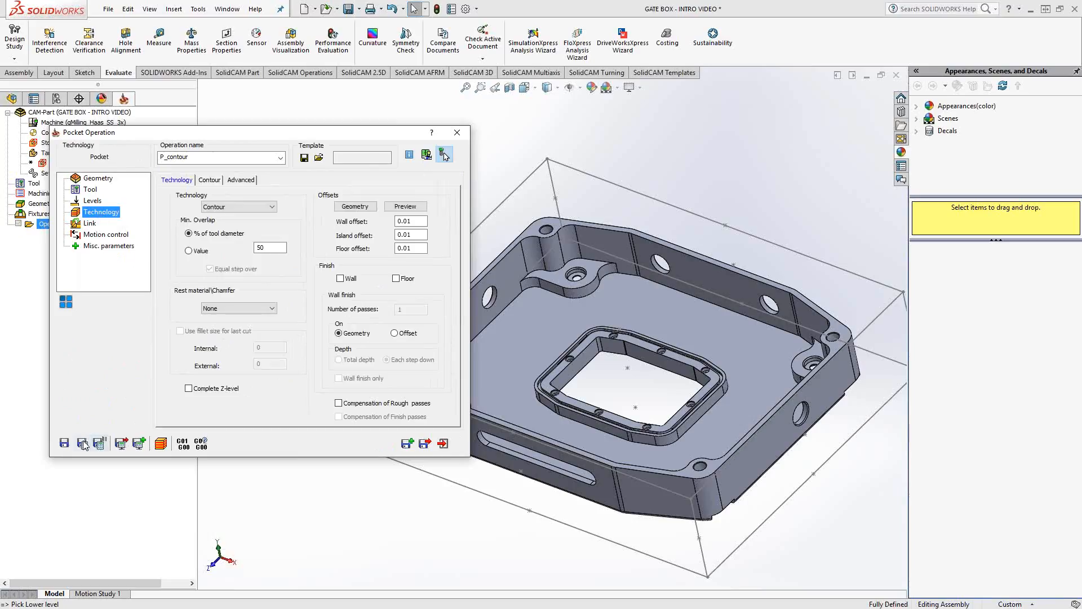
left_click(81, 443)
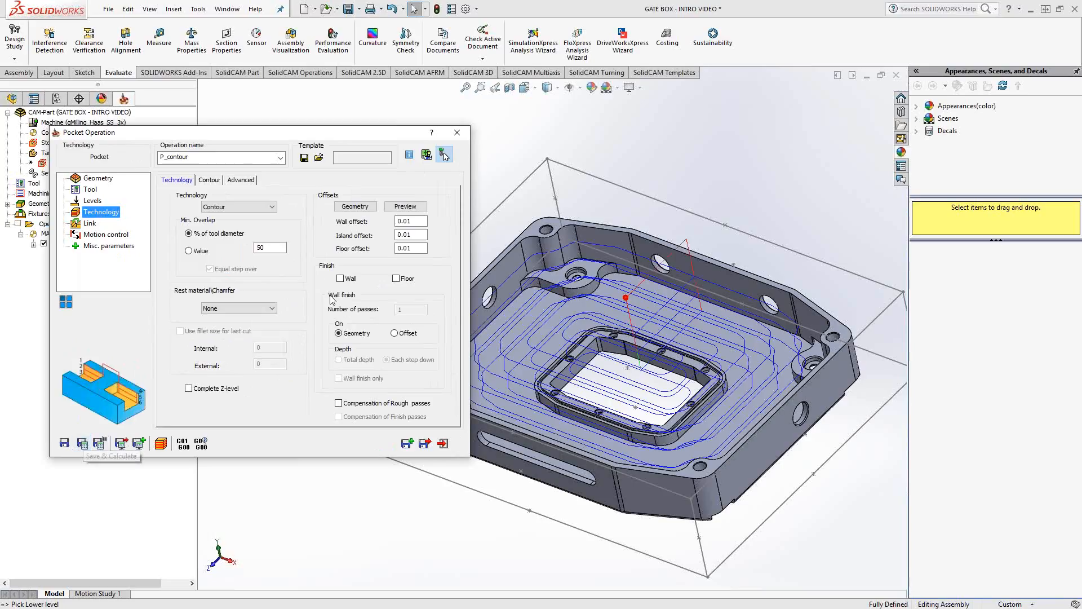
left_click(443, 154)
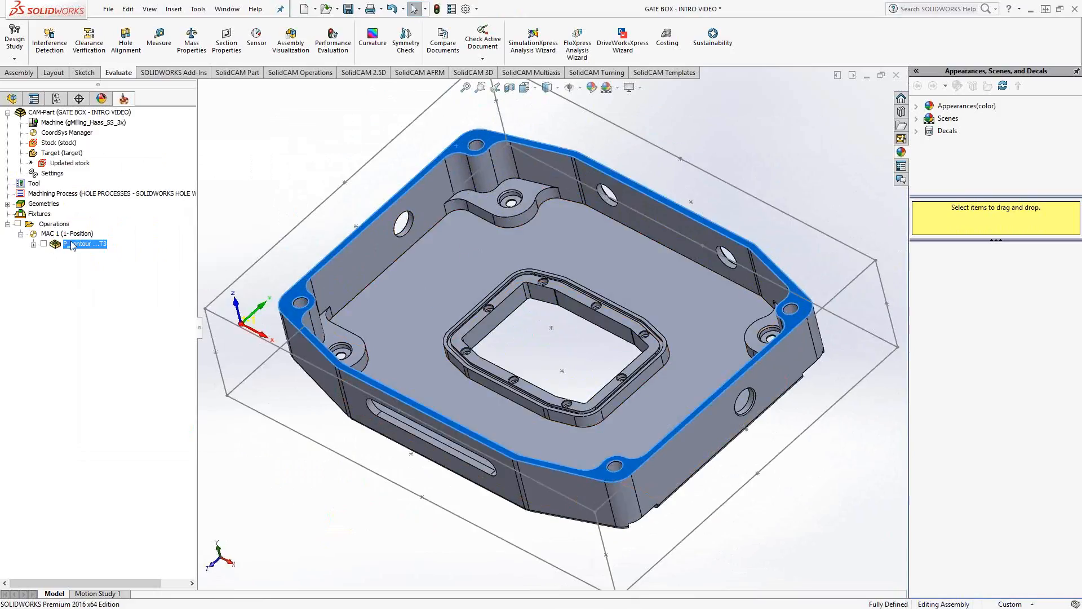
Add a second Pocket operation, review its levels, and start new geometry contour1
right_click(85, 243)
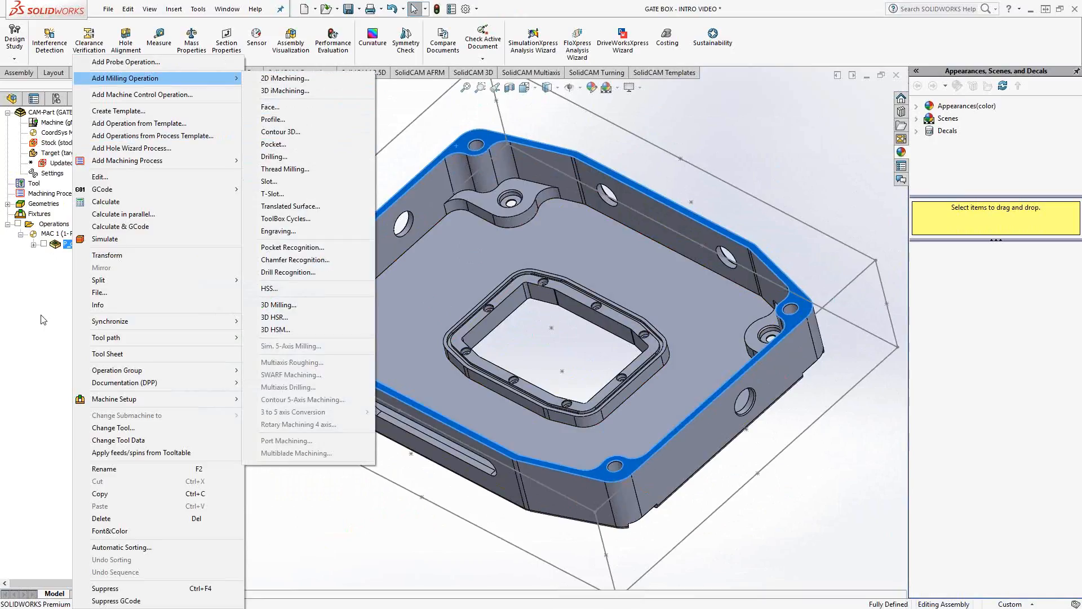
left_click(273, 144)
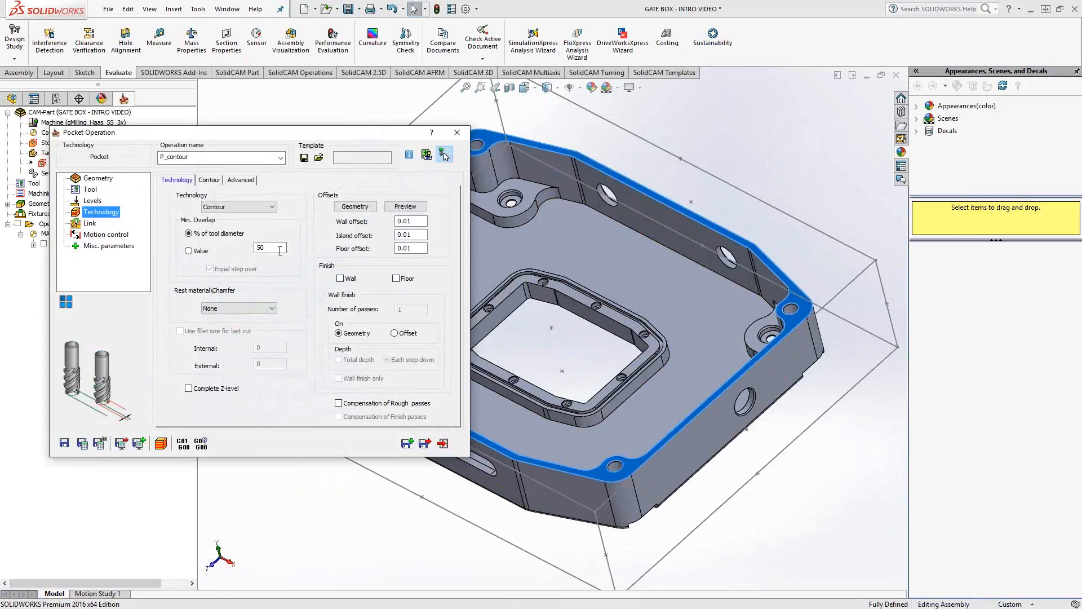
left_click(409, 221)
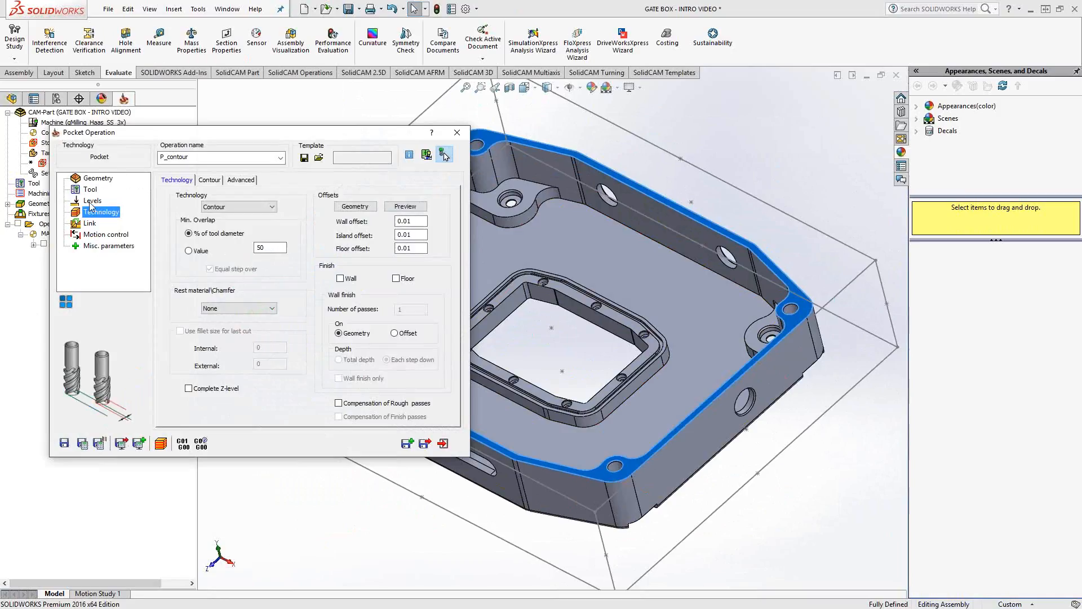
left_click(91, 200)
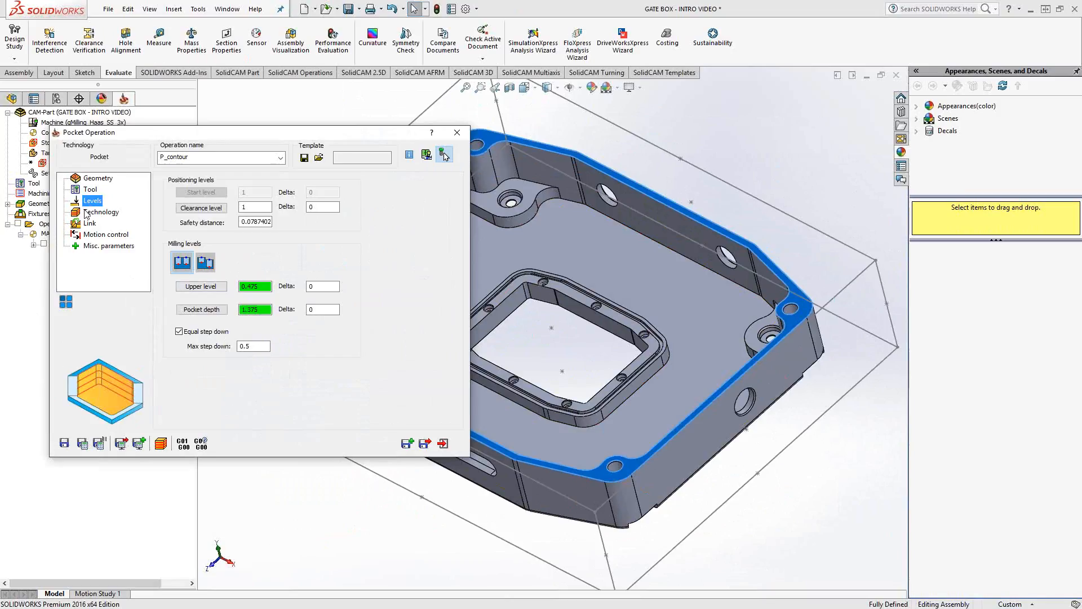
mouse_move(407, 443)
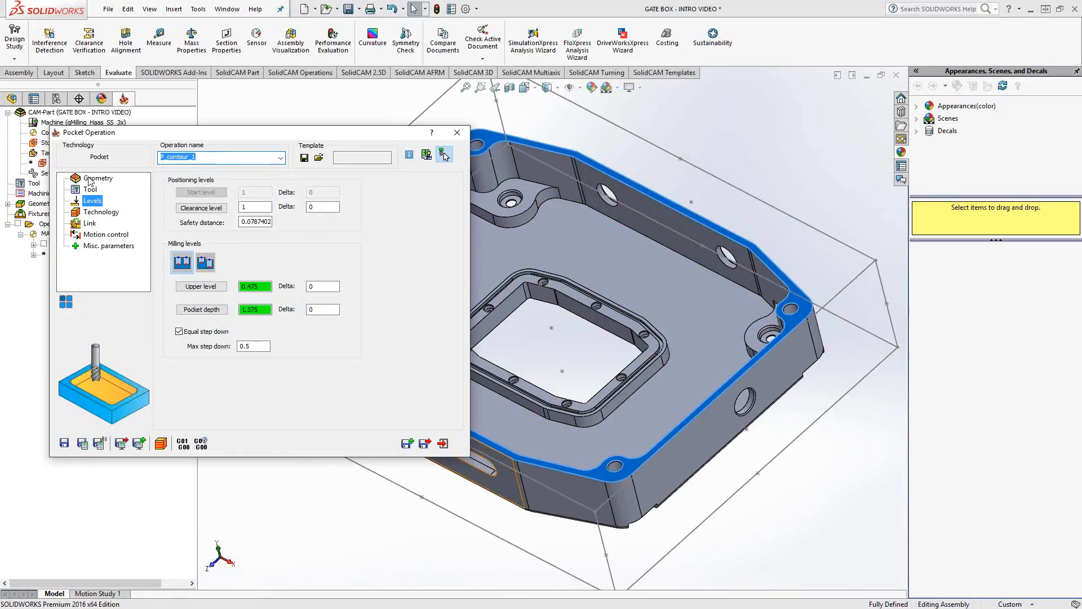
left_click(98, 178)
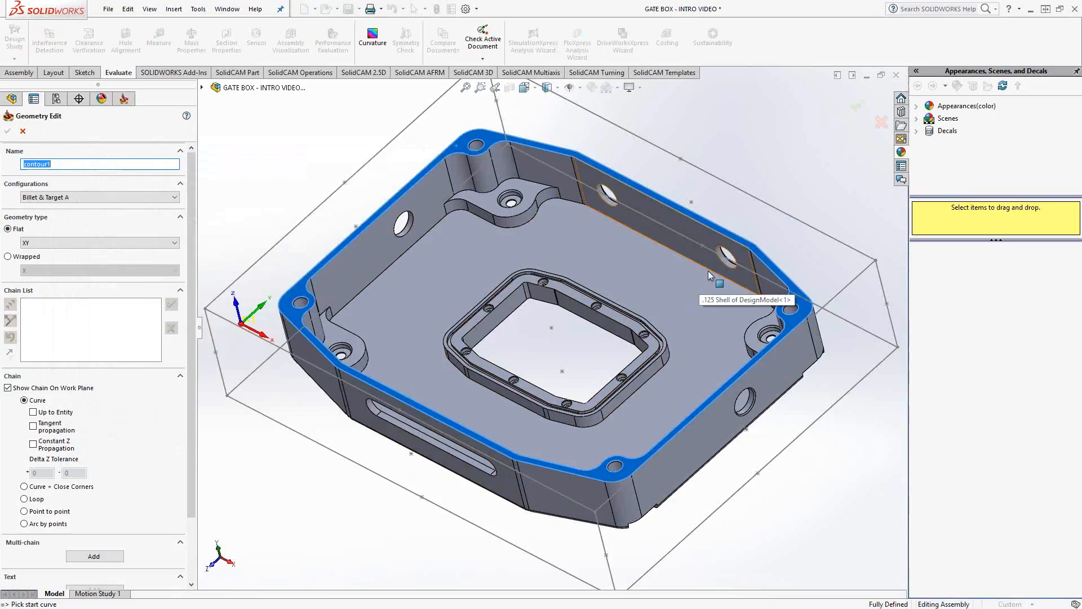
Chain the inner wall at constant Z and the central island edge into contour1
left_click(711, 273)
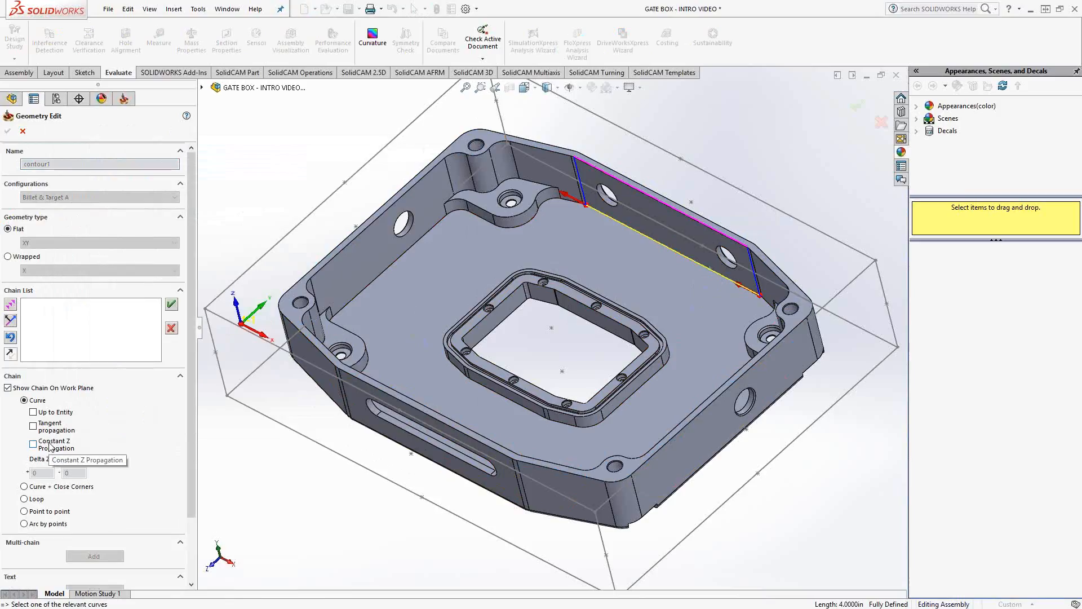
left_click(33, 444)
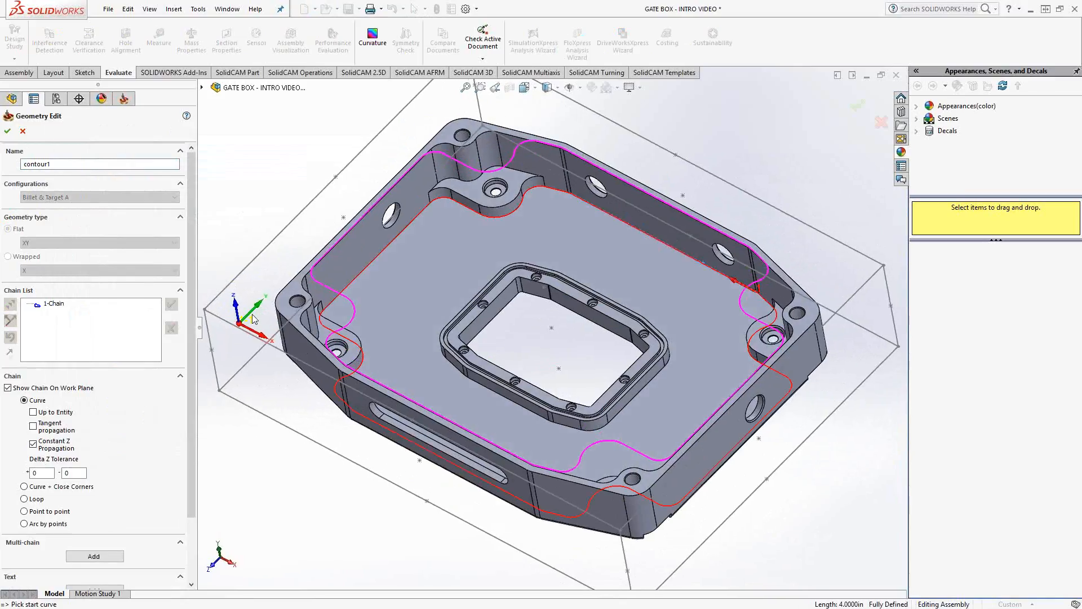
mouse_move(442, 249)
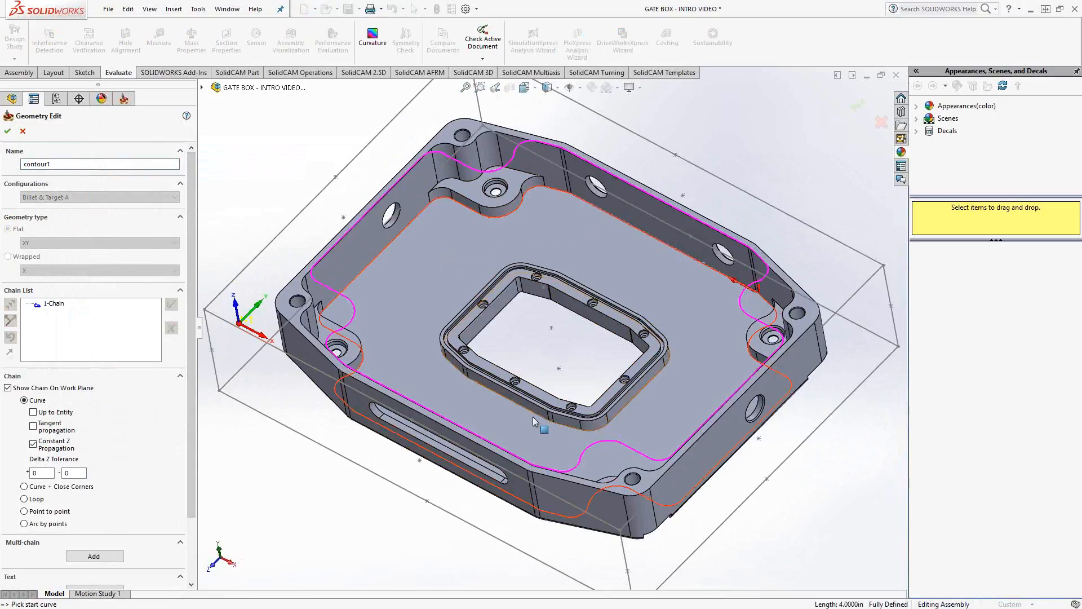
left_click(542, 429)
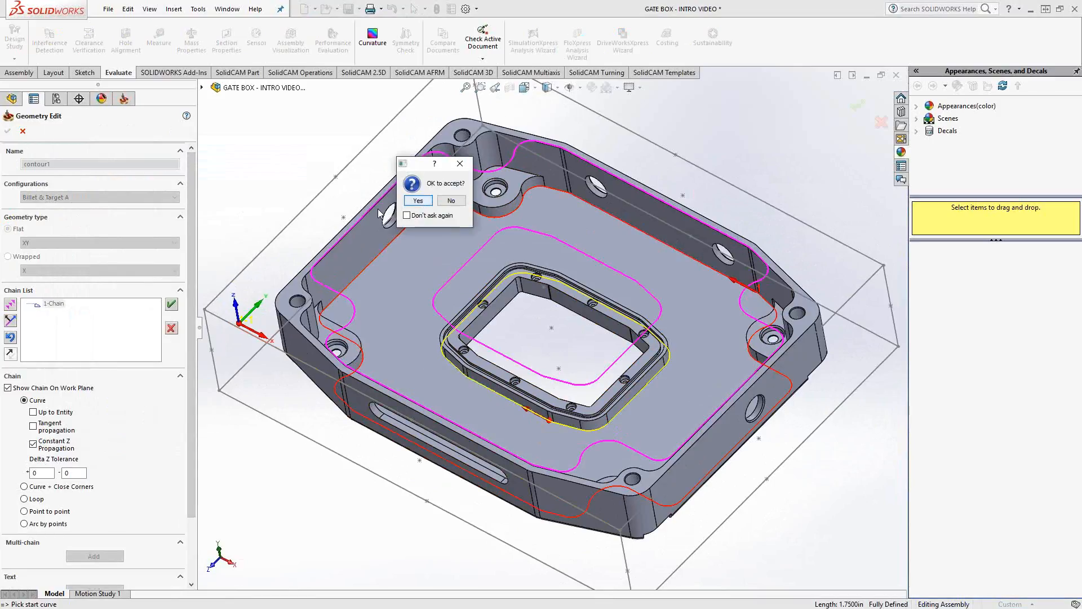
left_click(417, 201)
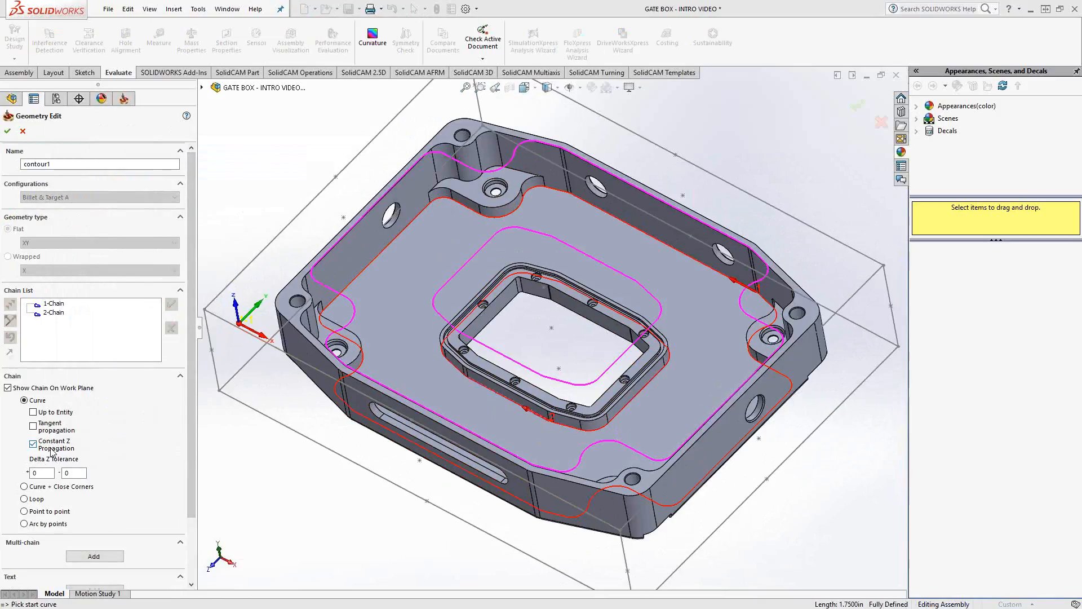
mouse_move(55, 447)
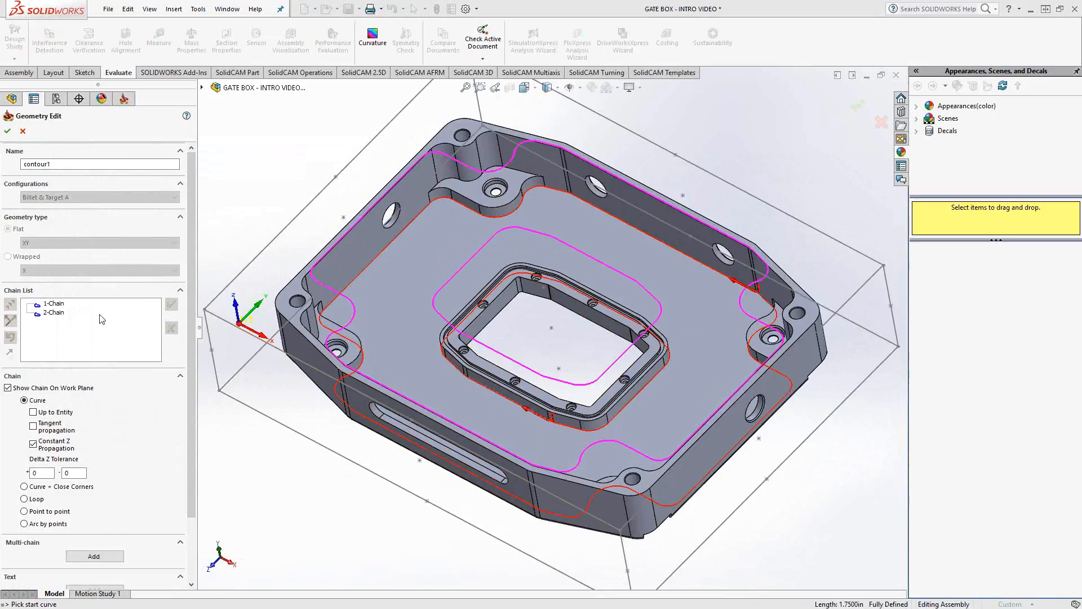
mouse_move(62, 325)
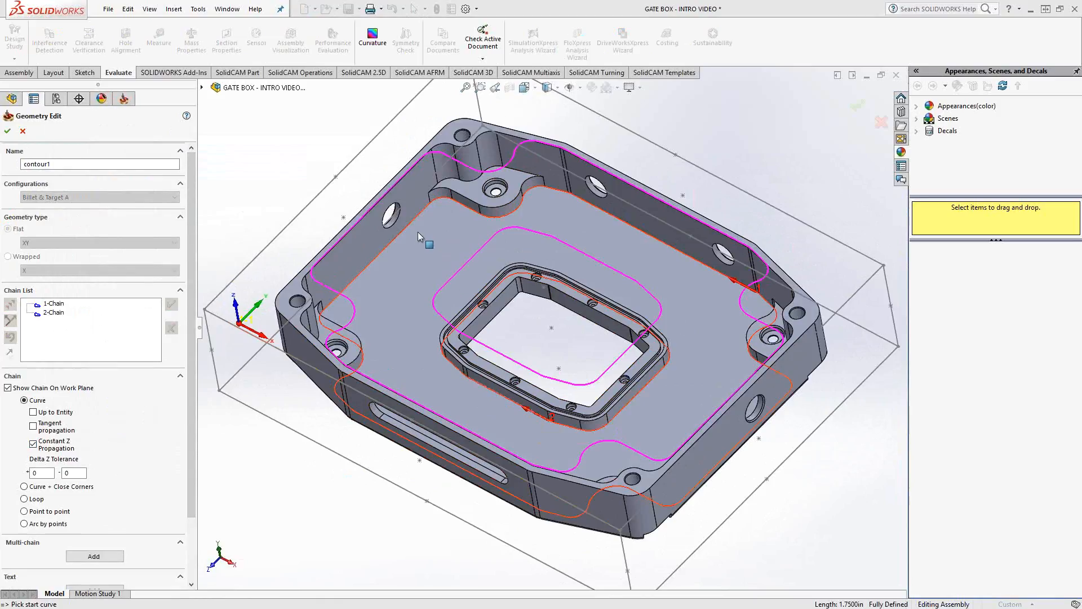
mouse_move(412, 200)
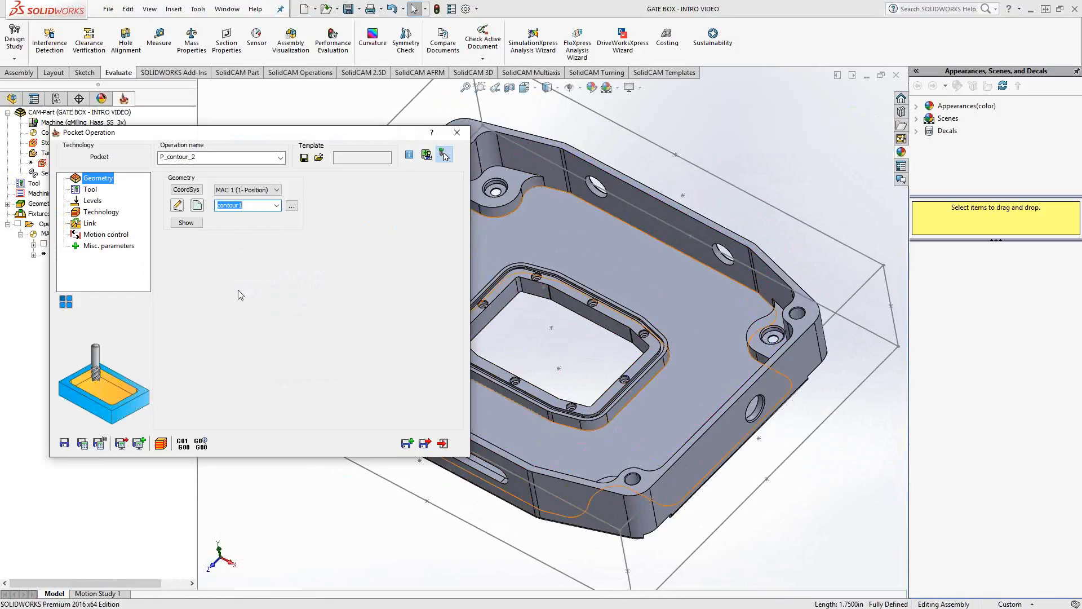
Check the tool, then set 0.25 pocket depth and 0.5 max step down
left_click(90, 189)
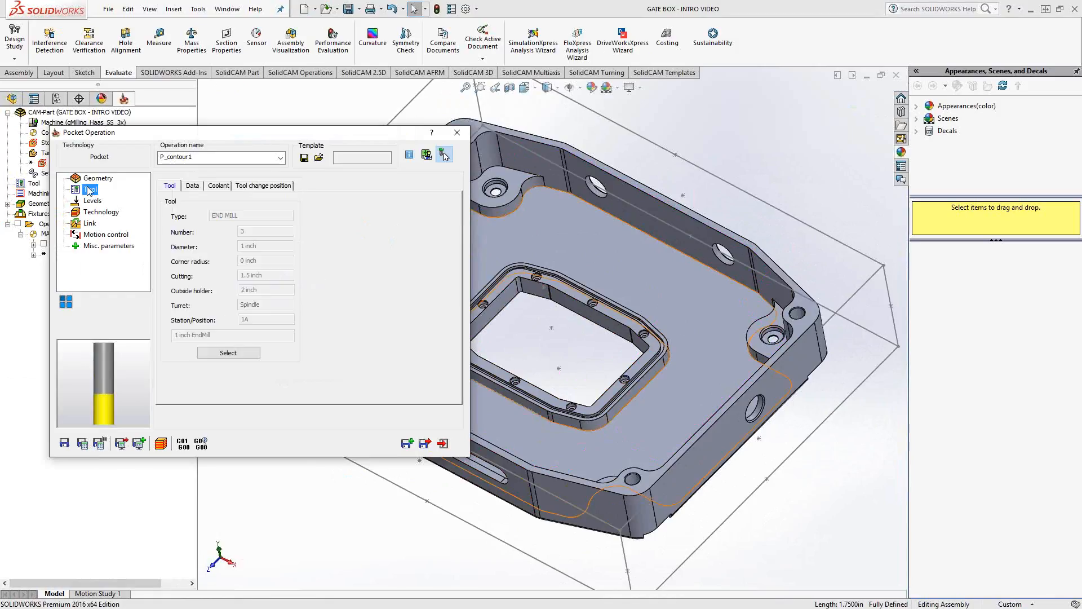
left_click(93, 200)
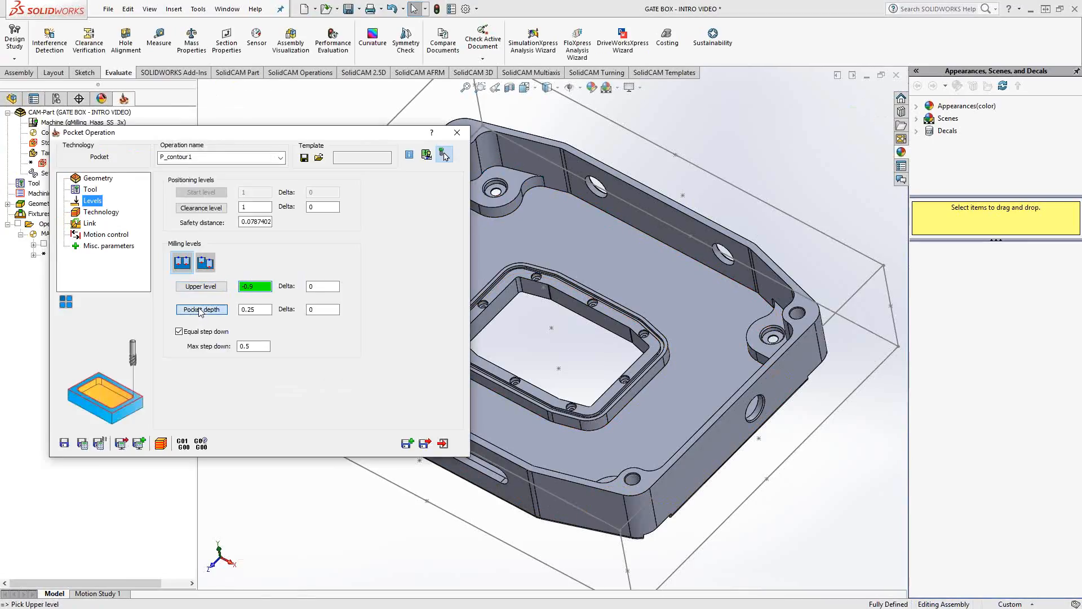
left_click(201, 310)
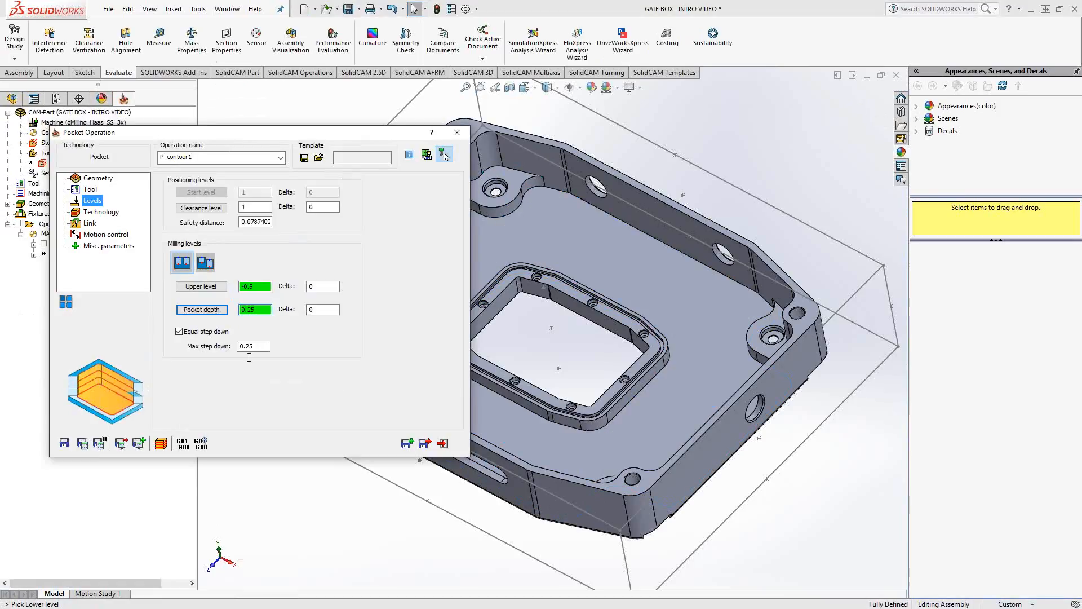
type(".5")
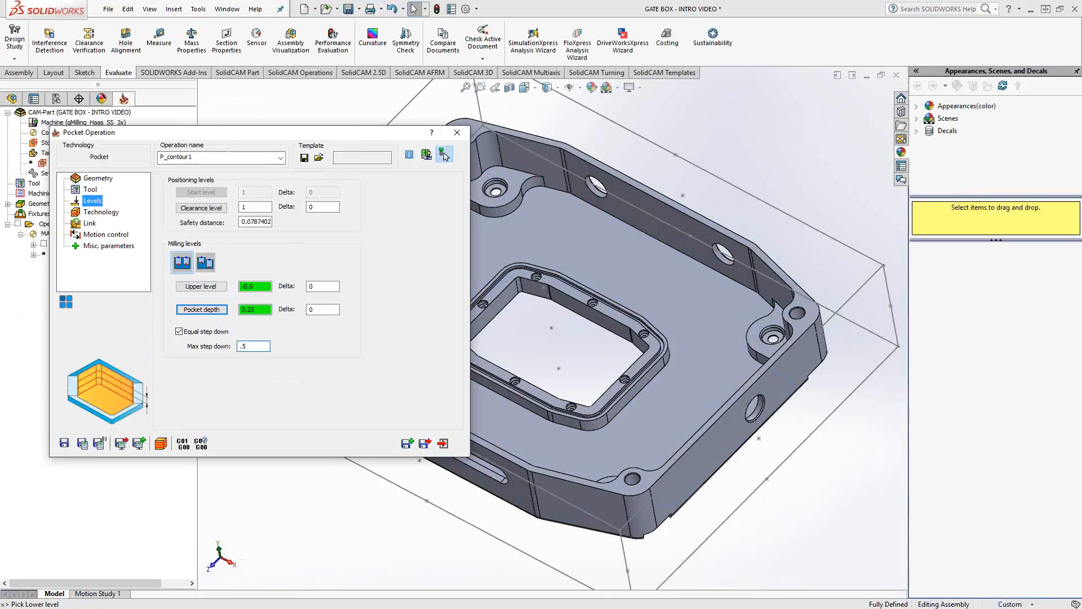
left_click(253, 345)
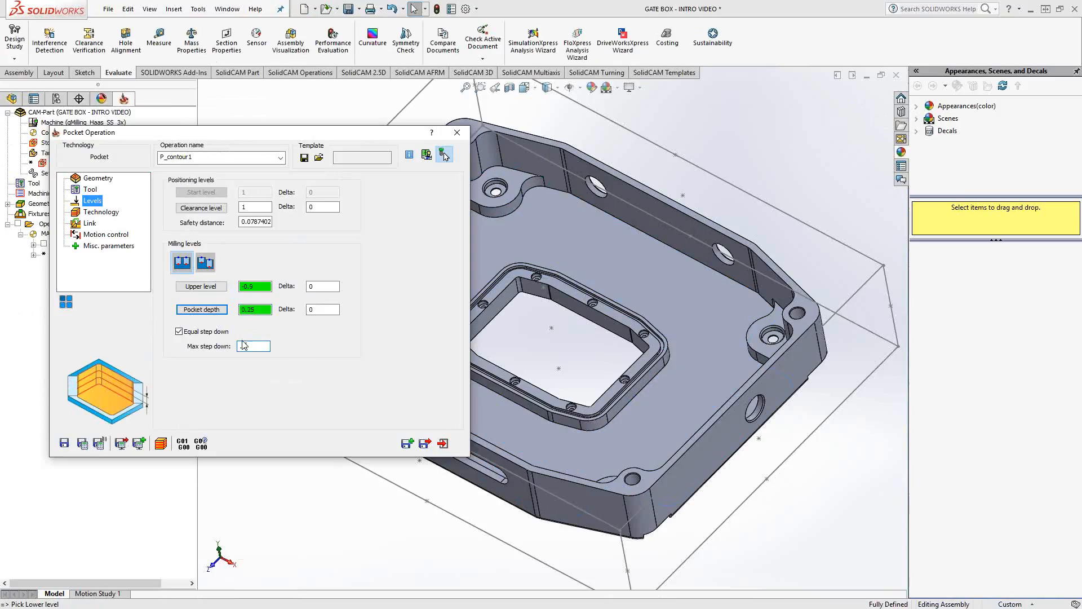
type(".5")
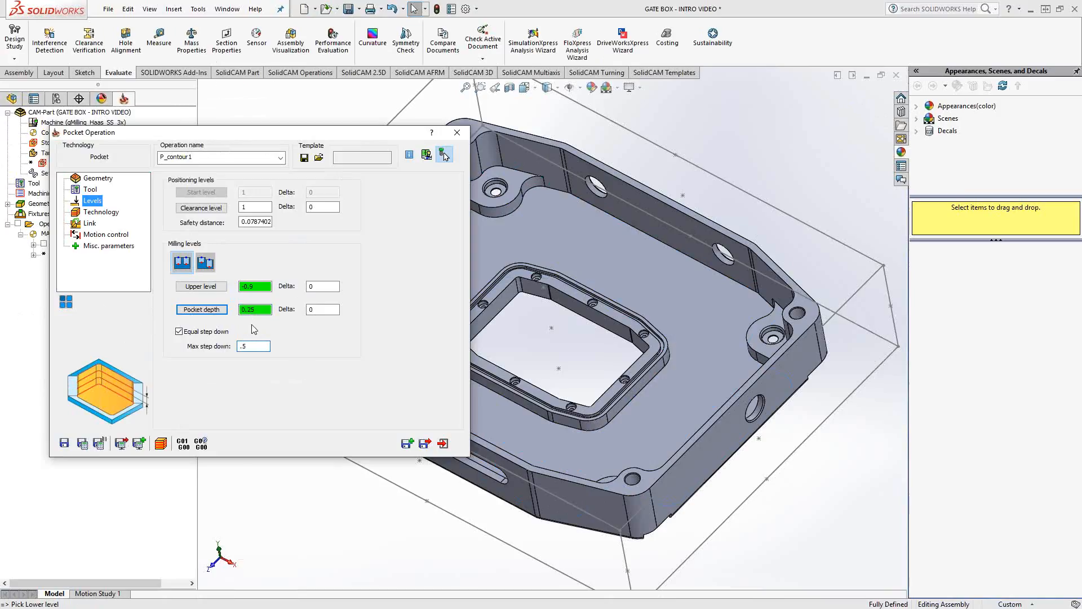
left_click(101, 212)
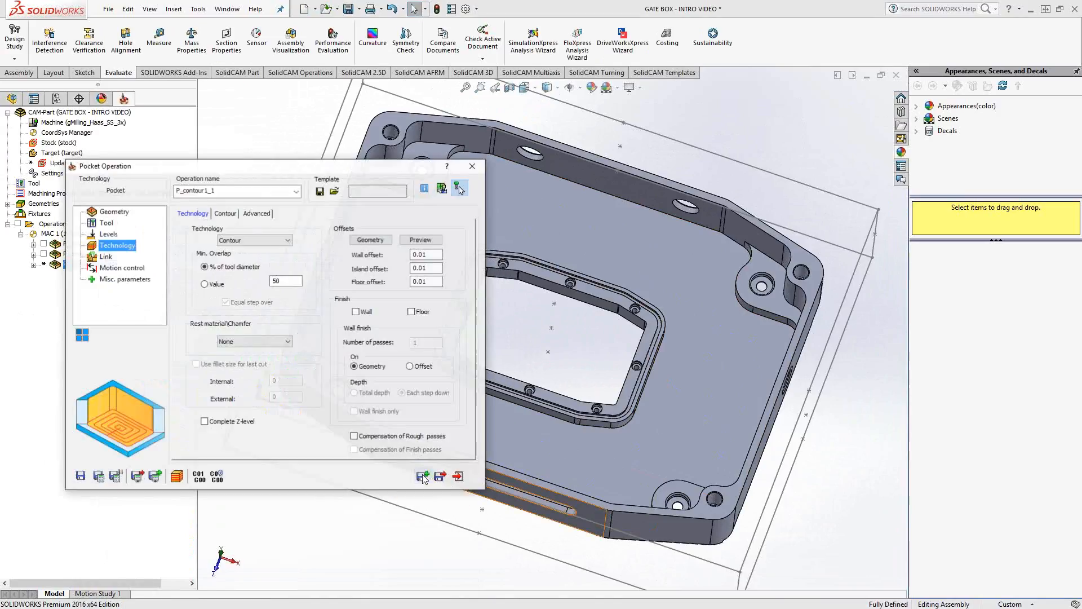
Create contour2 by chaining the stock's top outside edge at constant height, then open chain options
left_click(114, 211)
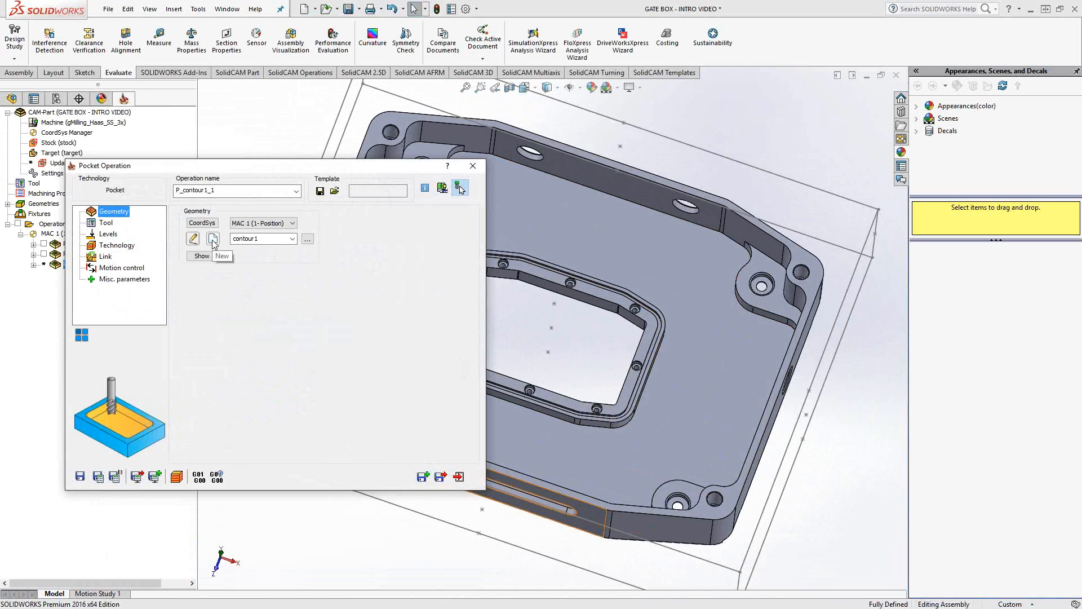
left_click(213, 239)
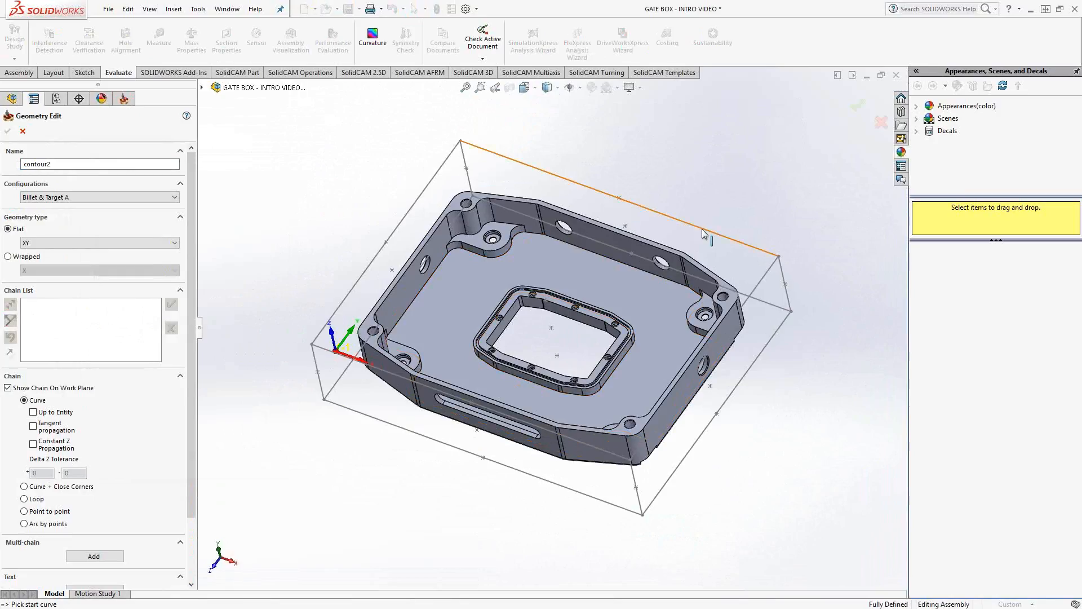
left_click(701, 229)
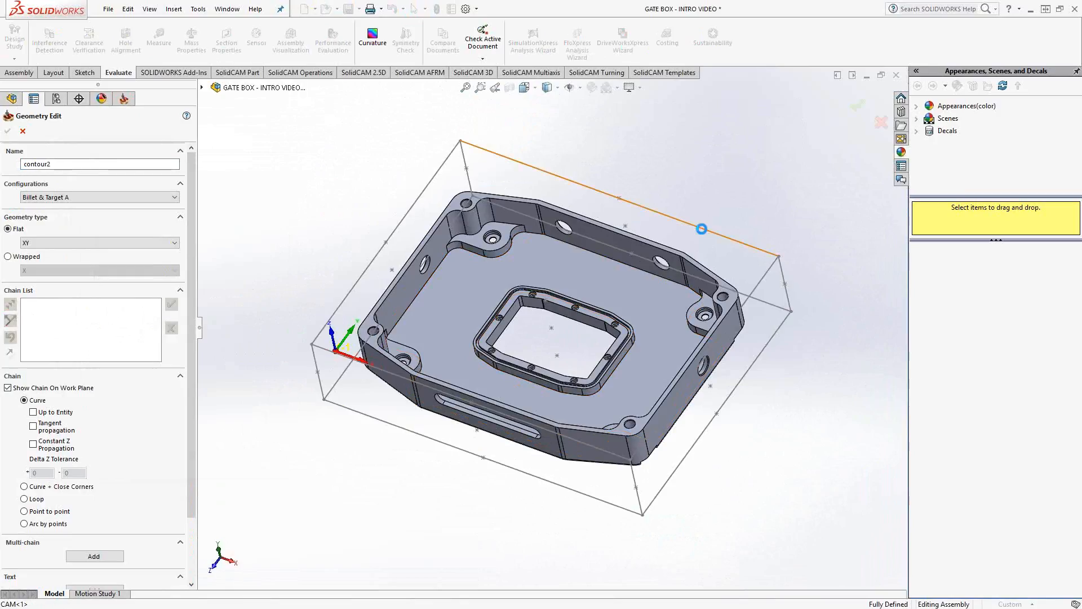
left_click(700, 228)
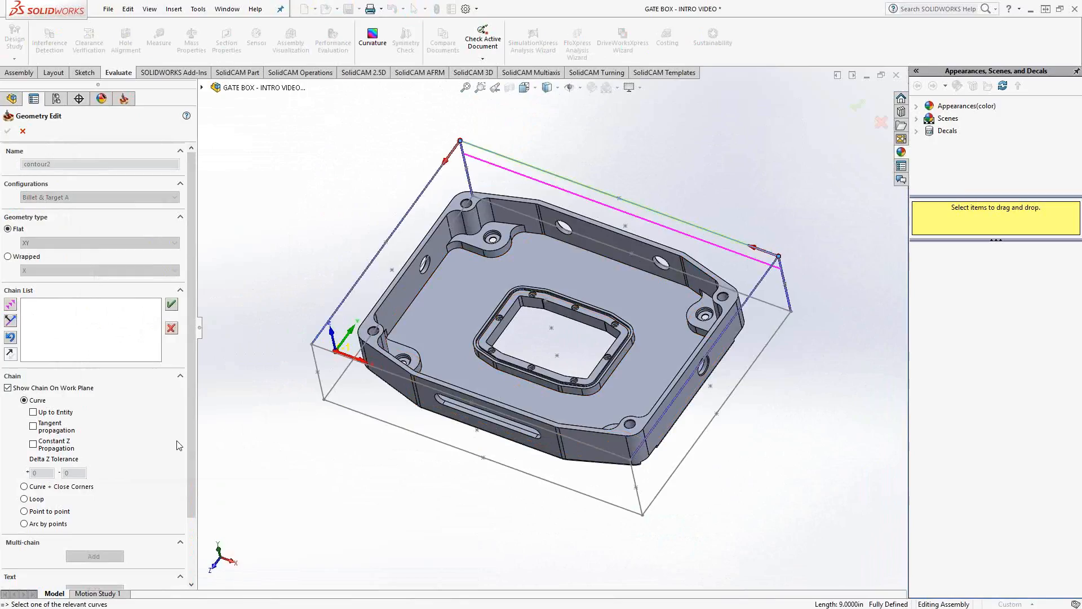
left_click(32, 443)
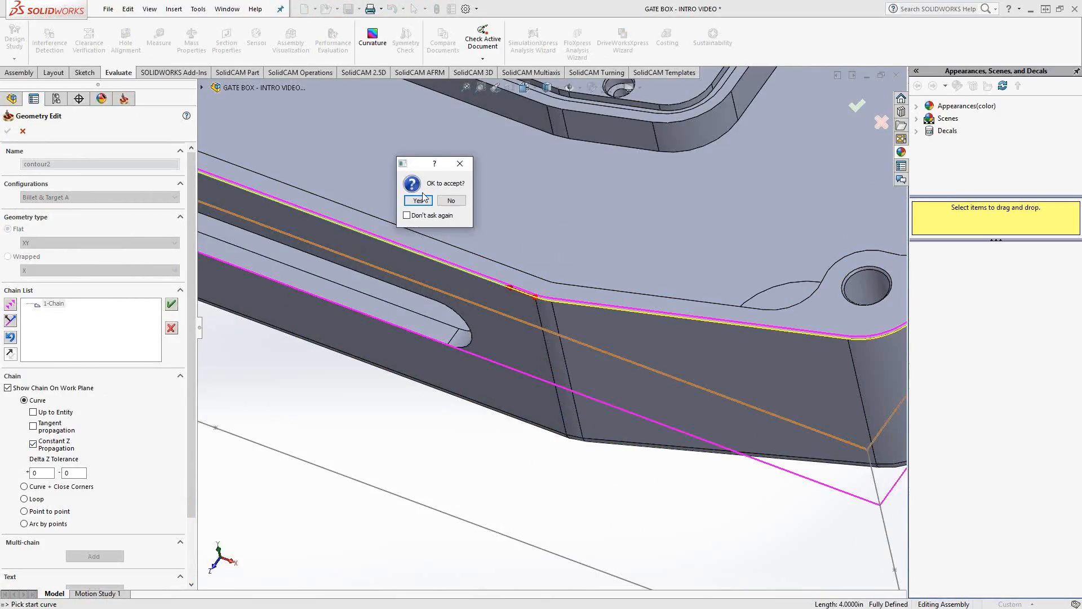
left_click(419, 200)
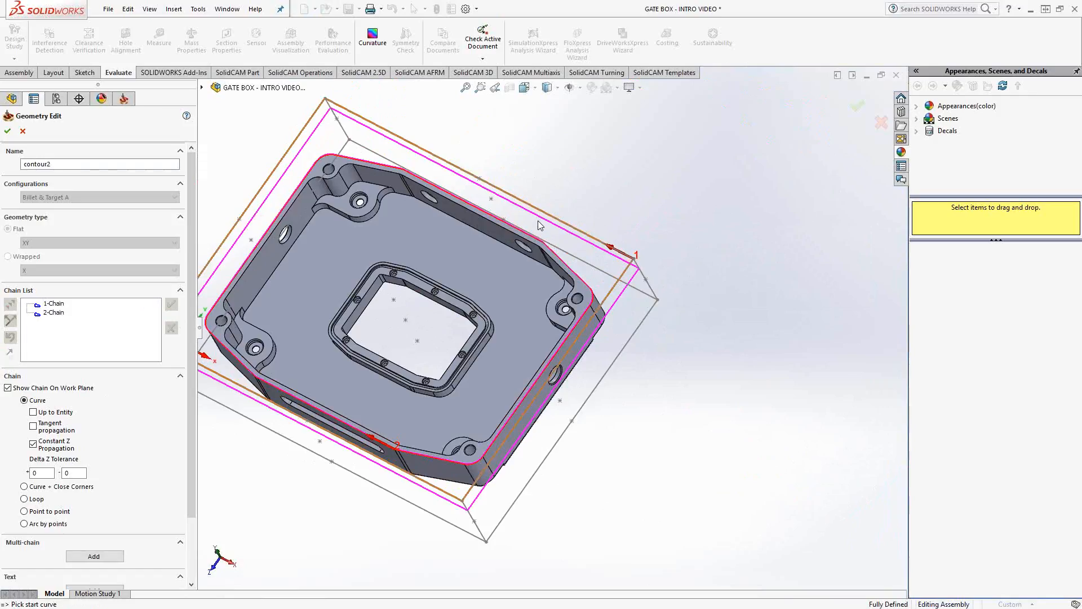
mouse_move(585, 198)
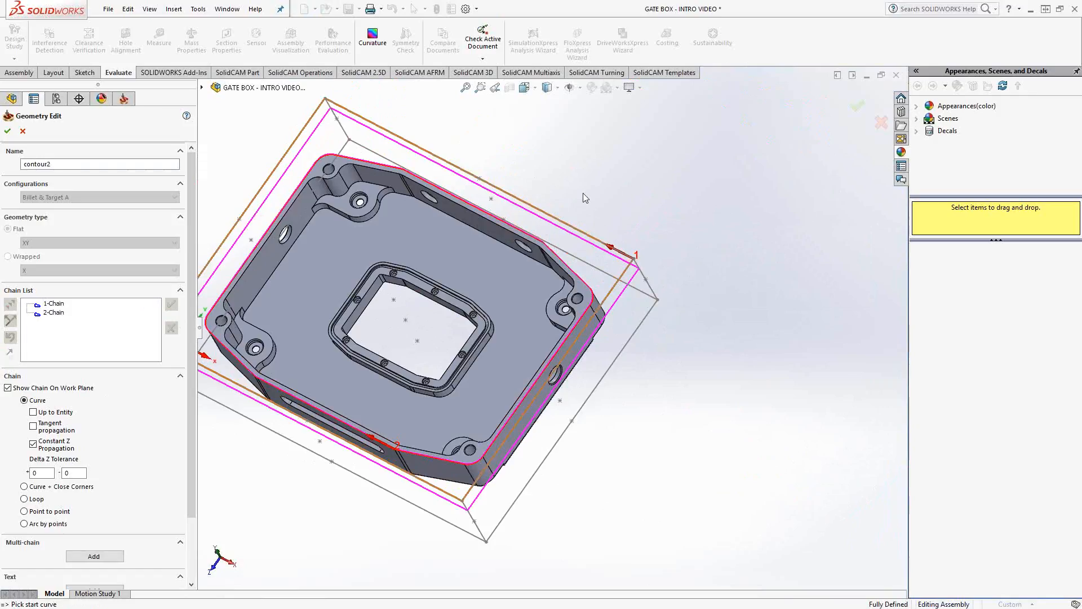
mouse_move(677, 323)
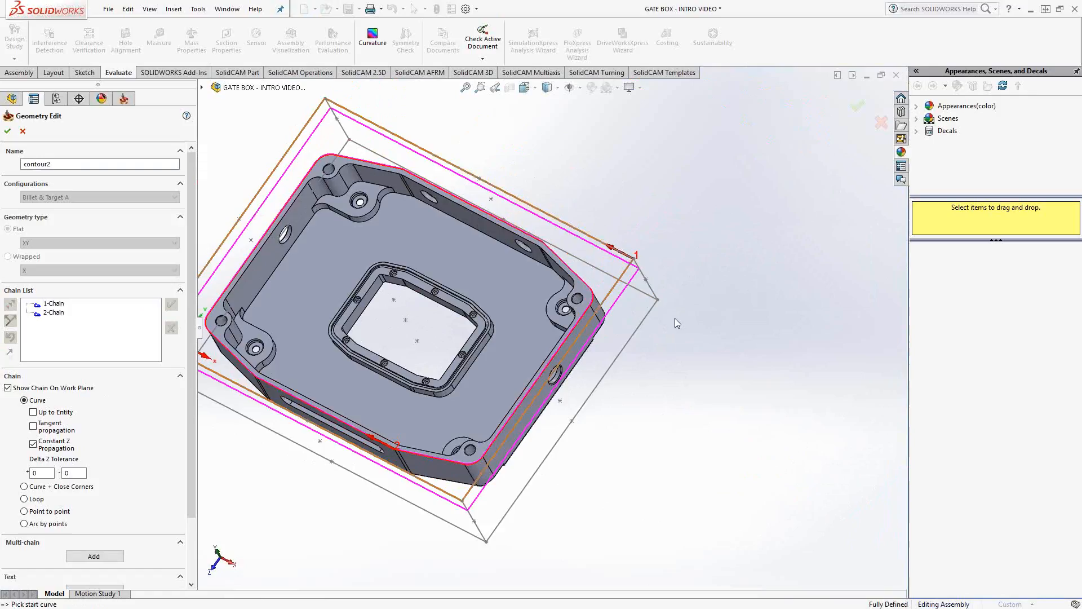
mouse_move(722, 247)
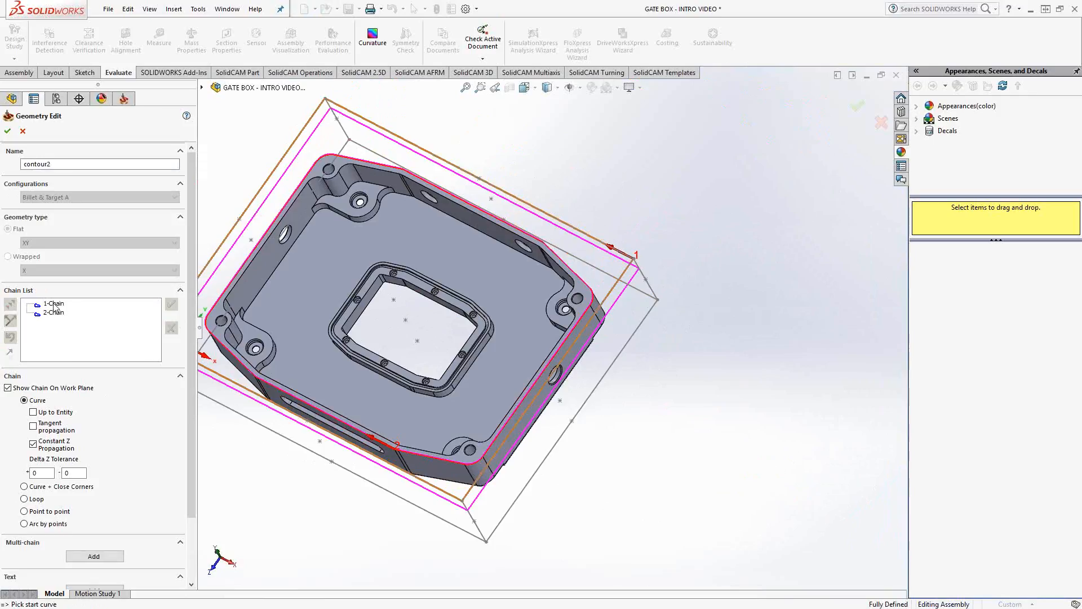
right_click(52, 304)
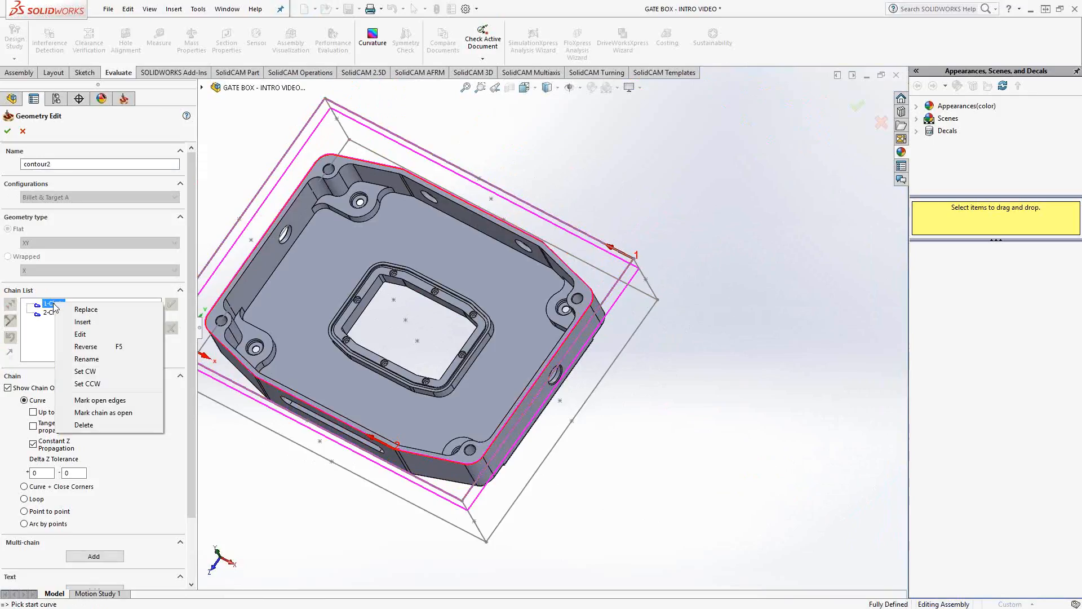
mouse_move(104, 412)
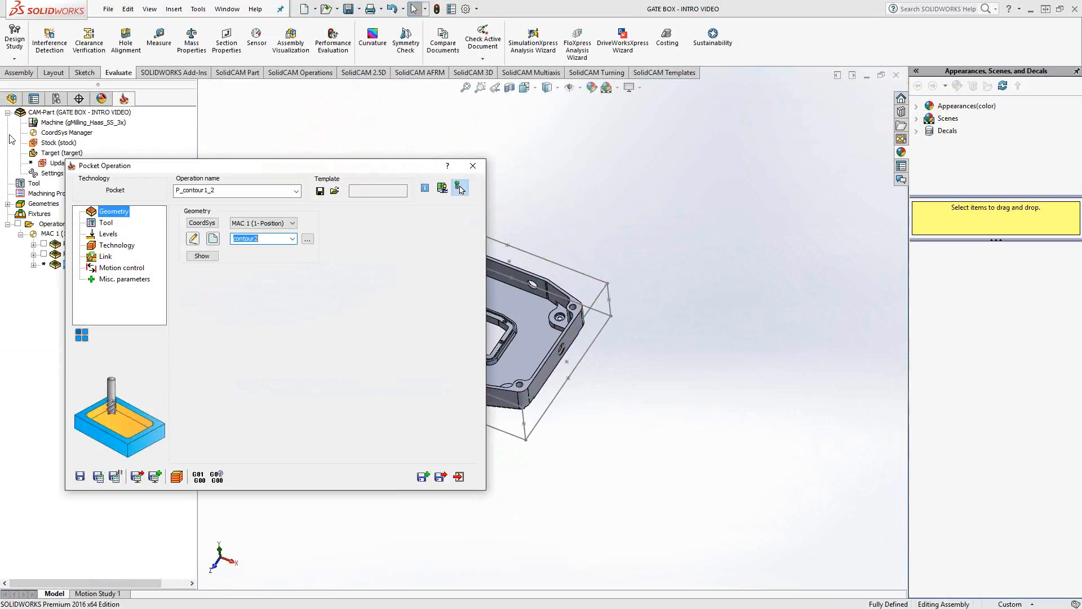
Set the outside pass's pocket depth by picking the part's lower level
left_click(109, 234)
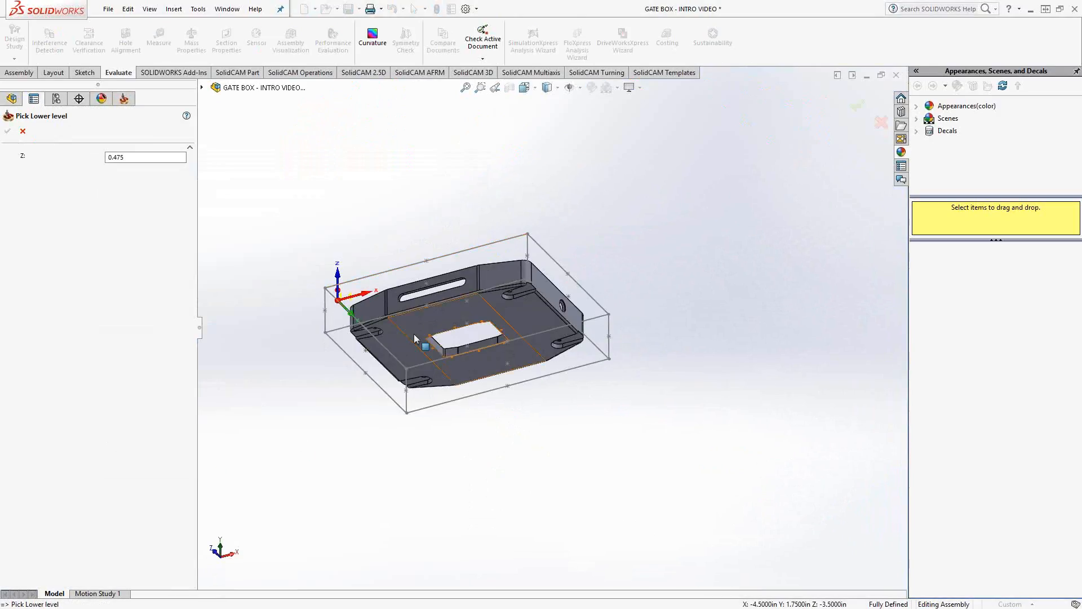
left_click(7, 131)
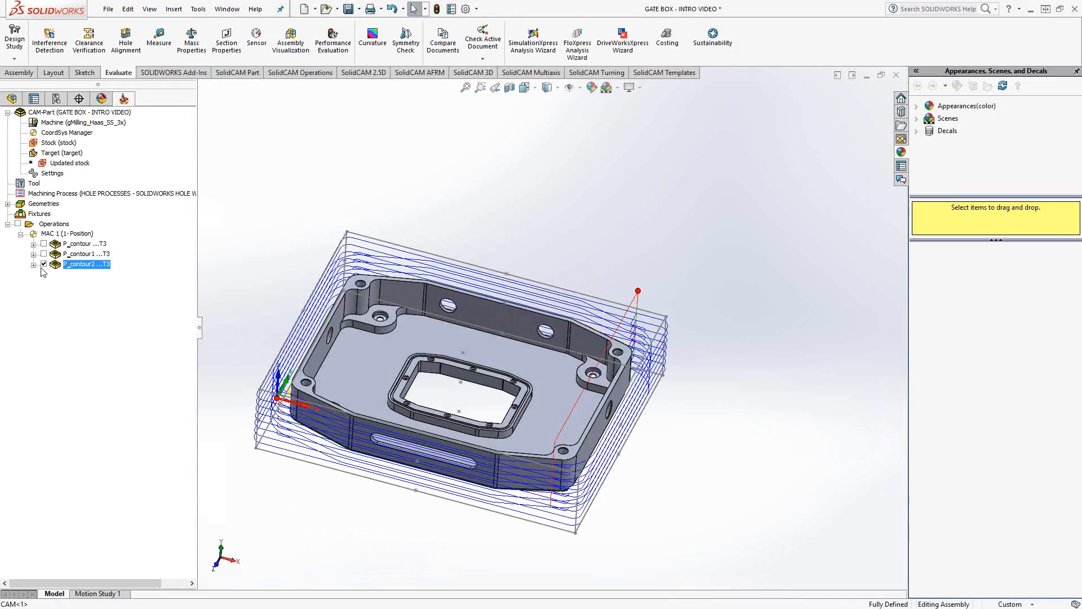
Hide the P_contour2 toolpath and calculate the updated stock
left_click(43, 264)
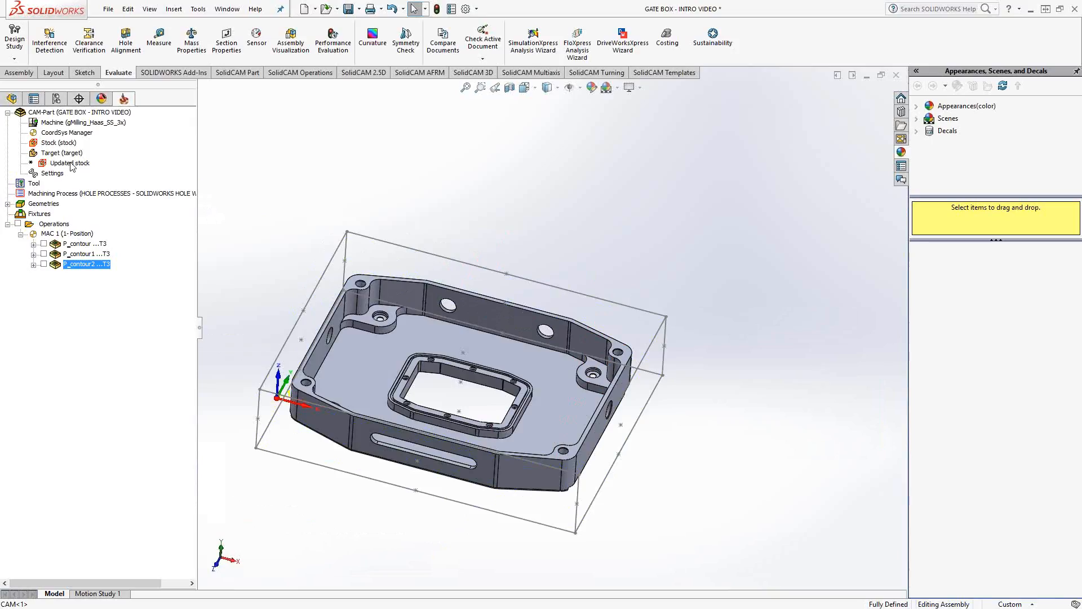
mouse_move(68, 167)
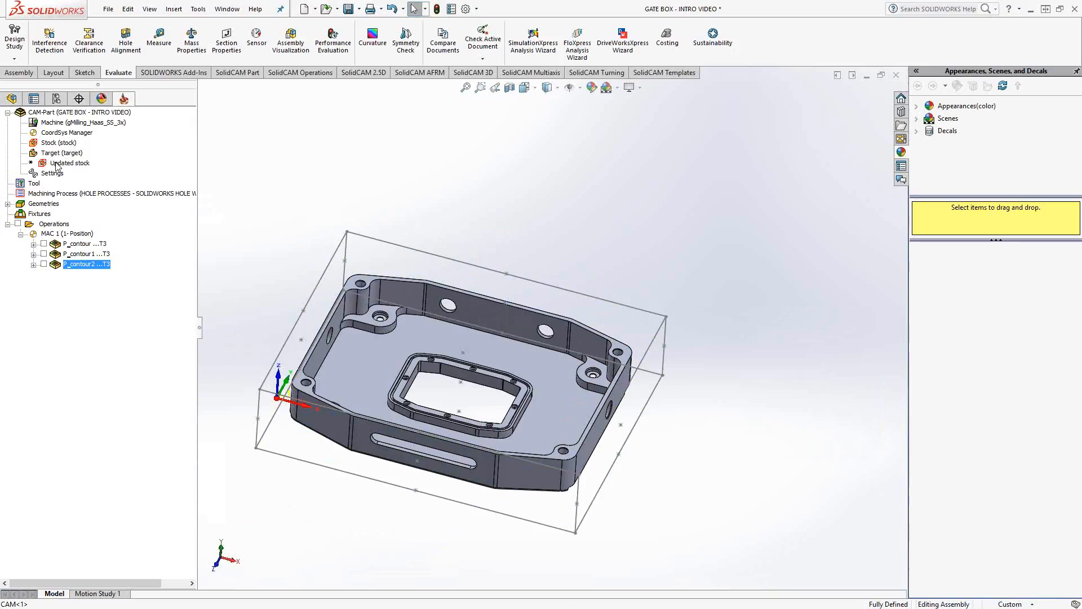
right_click(68, 162)
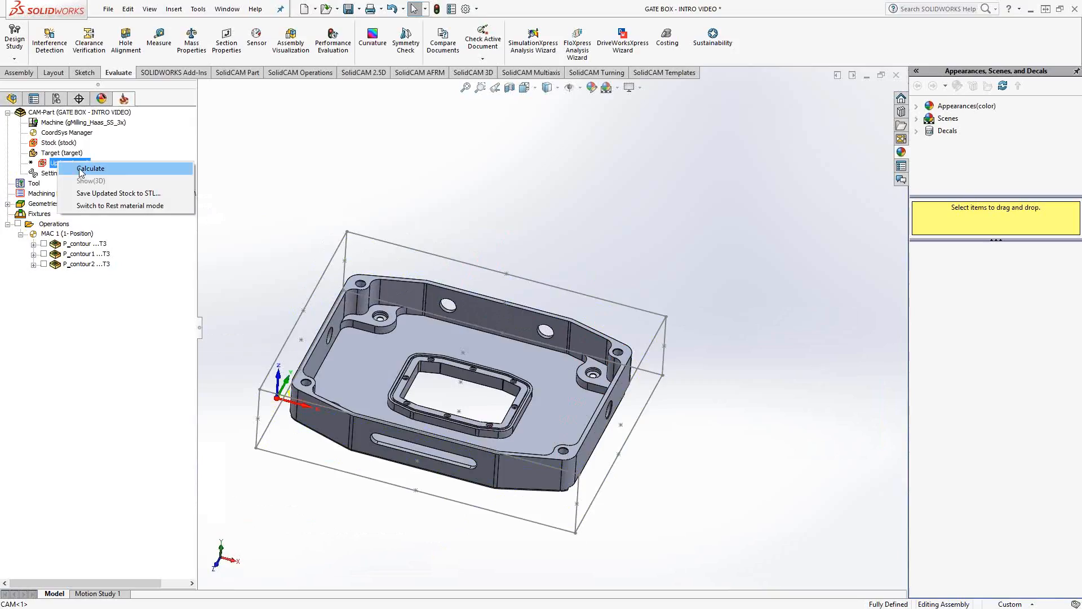
left_click(90, 168)
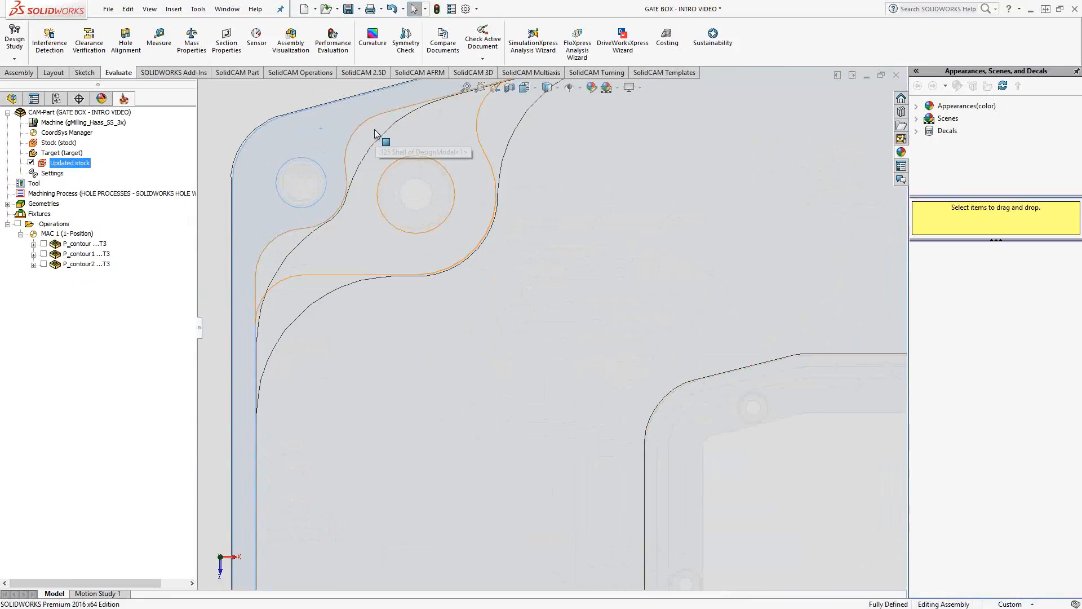
mouse_move(376, 136)
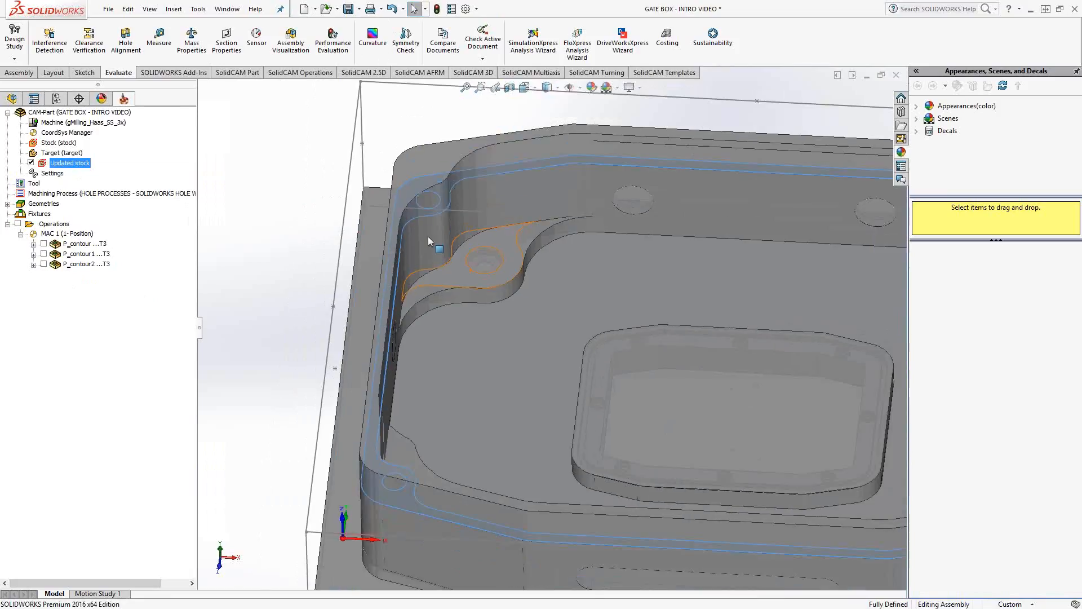
Hide the updated stock after inspecting leftover material at the bolt bosses
left_click(31, 162)
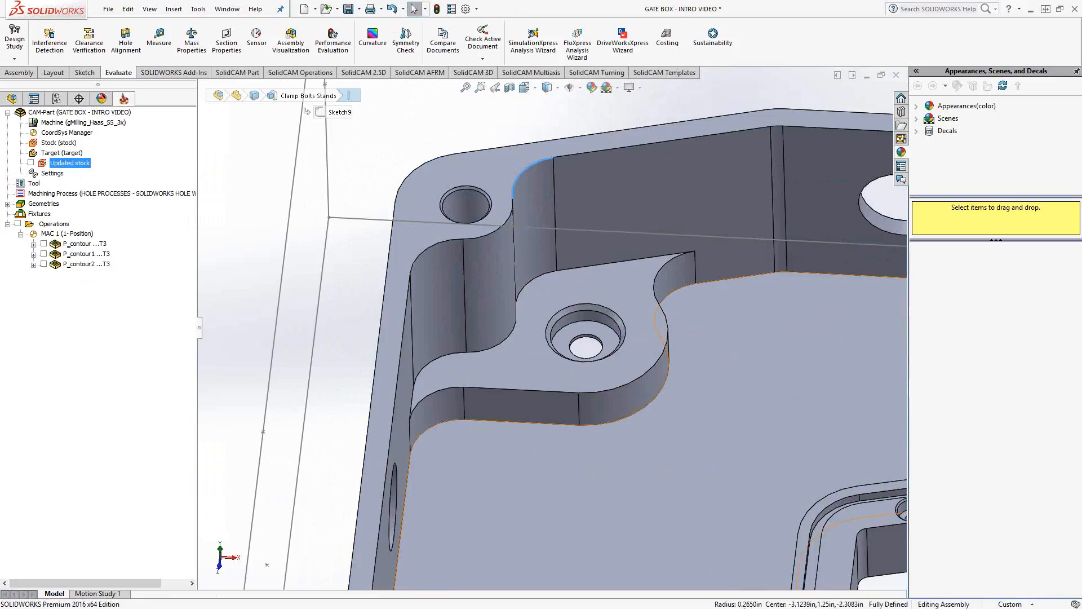
mouse_move(716, 423)
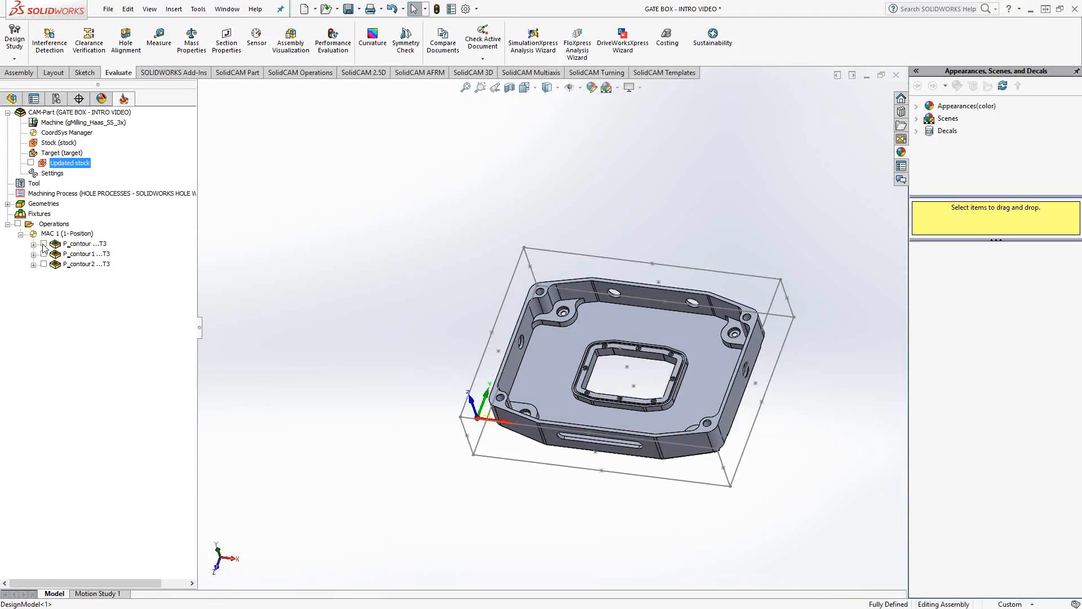
Copy the first pocket operation and open the copy's Tool, Levels and Technology settings
left_click(84, 244)
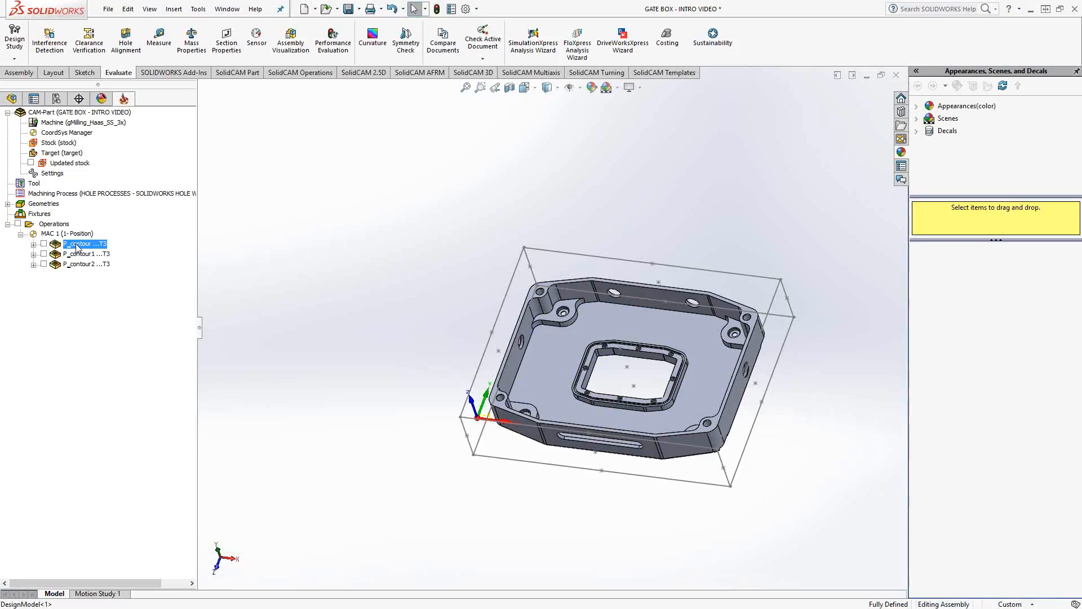
right_click(84, 243)
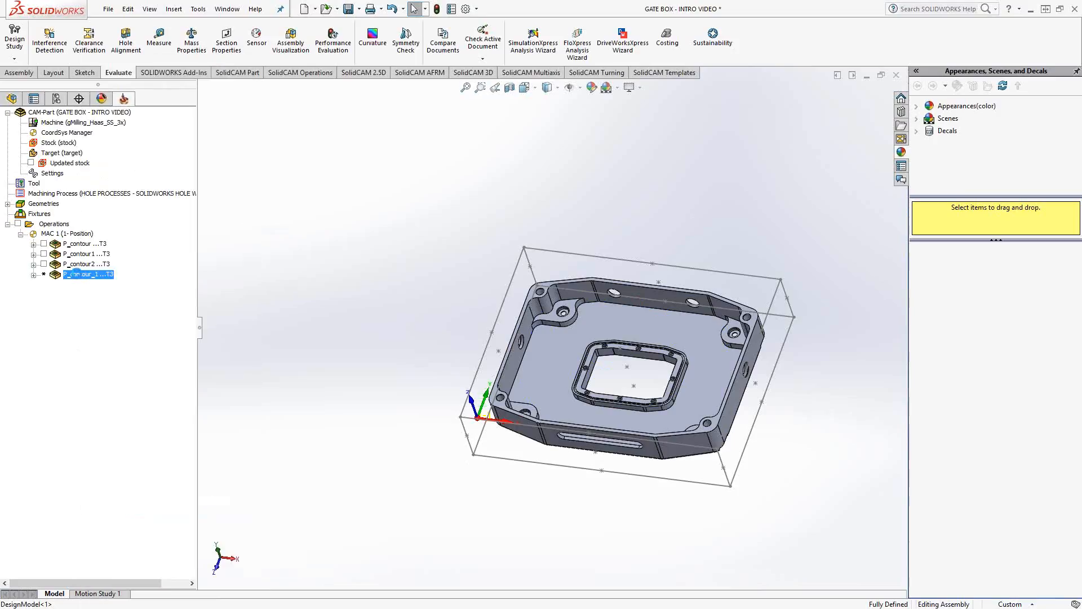
double_click(87, 273)
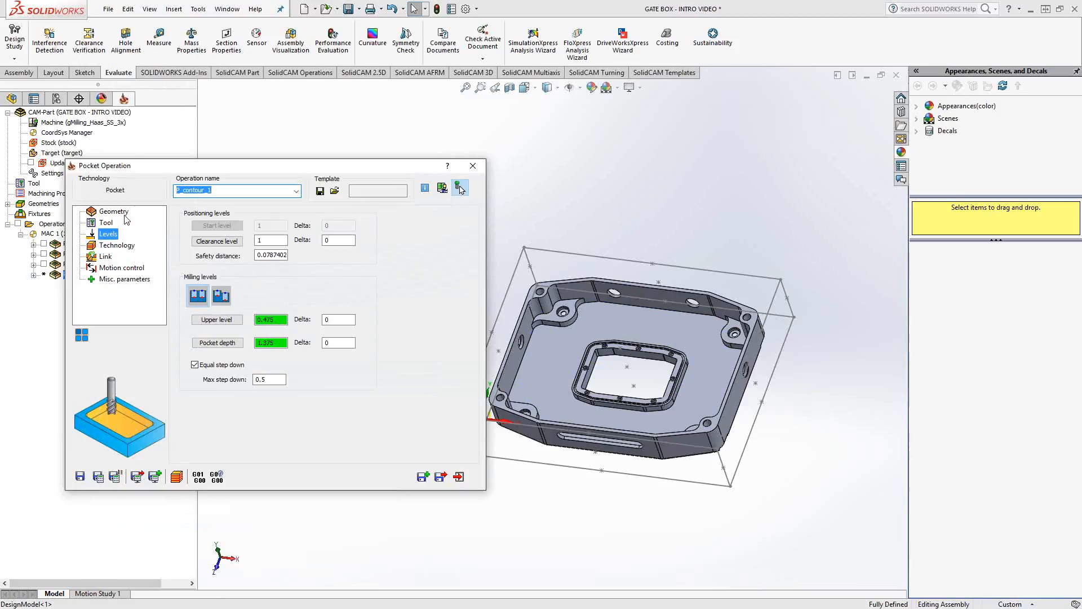
left_click(114, 212)
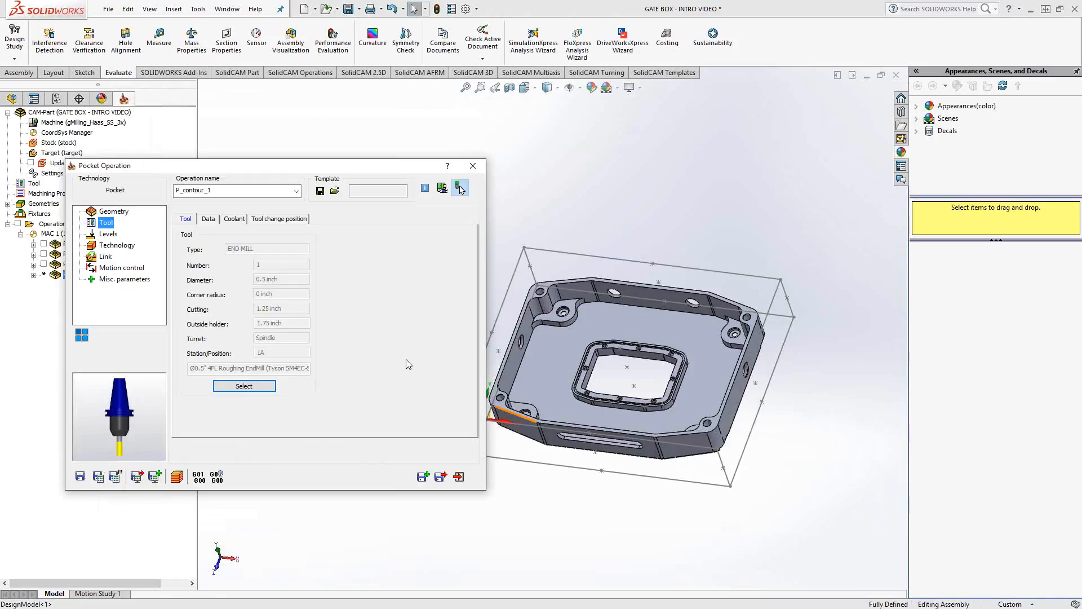
left_click(109, 233)
type(".25")
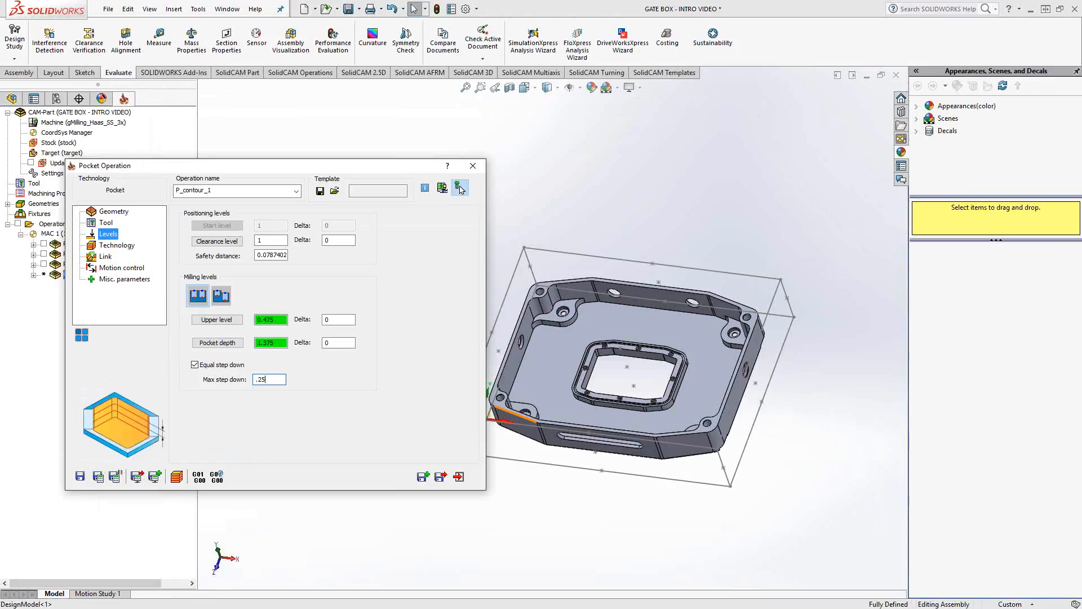
left_click(119, 246)
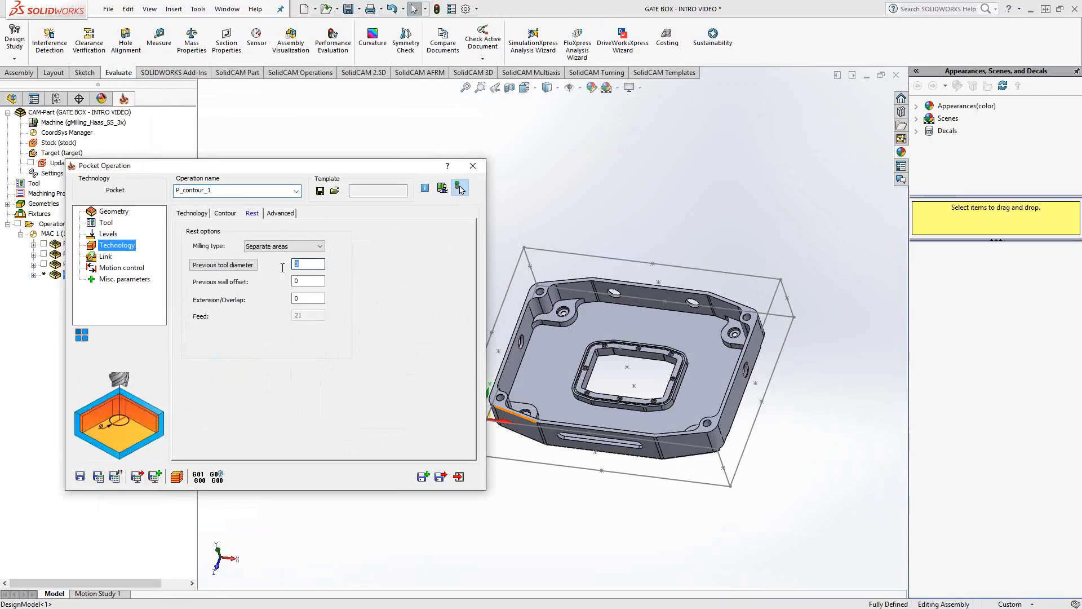
Set previous tool diameter 1 and wall offset .01, then calculate and exit
type("1")
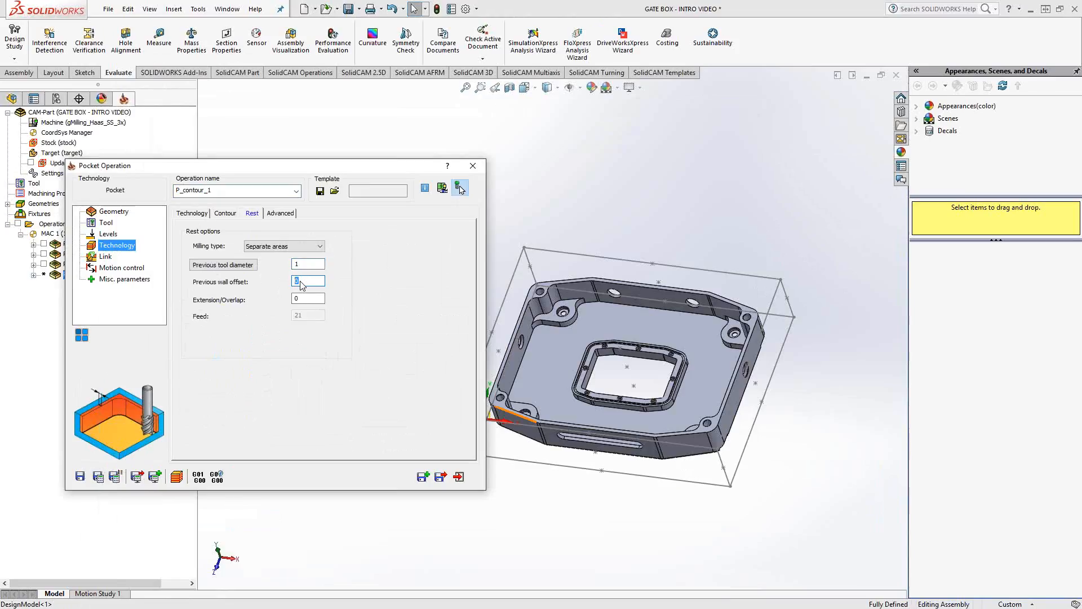
type(".01")
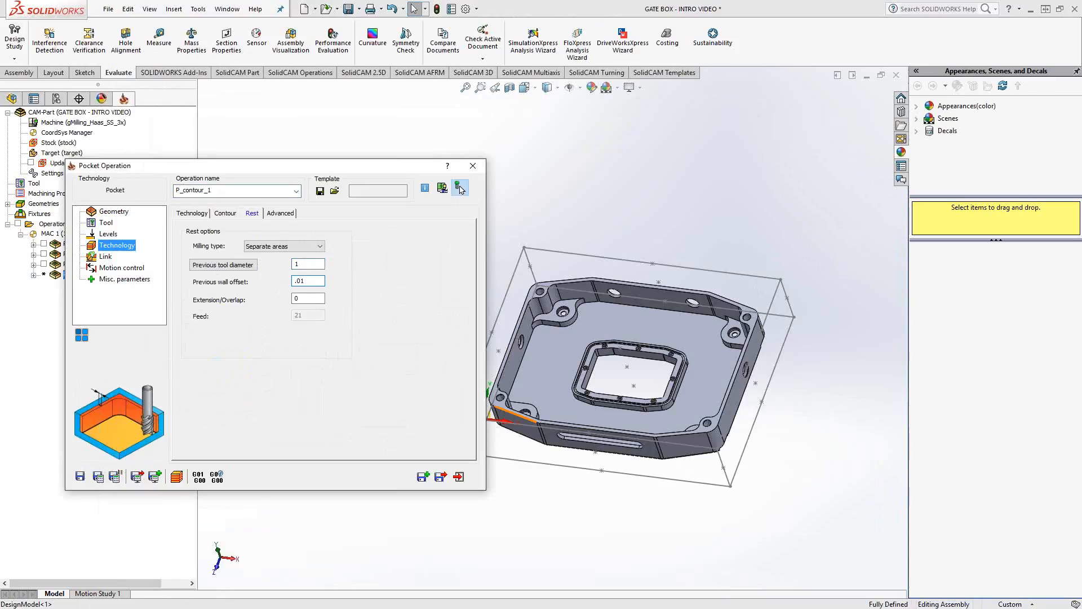
left_click(307, 280)
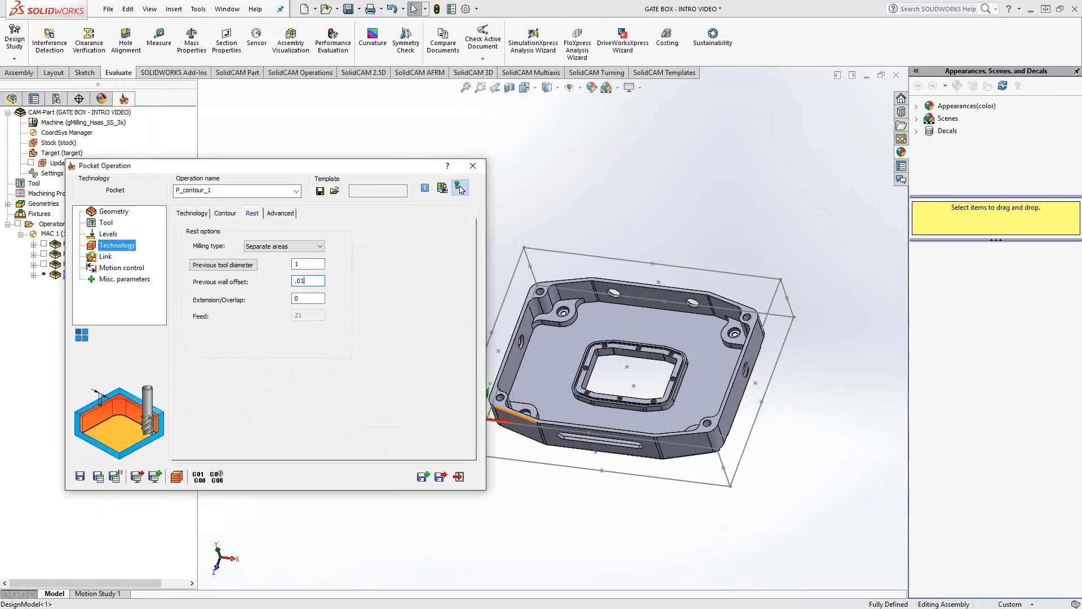
mouse_move(247, 335)
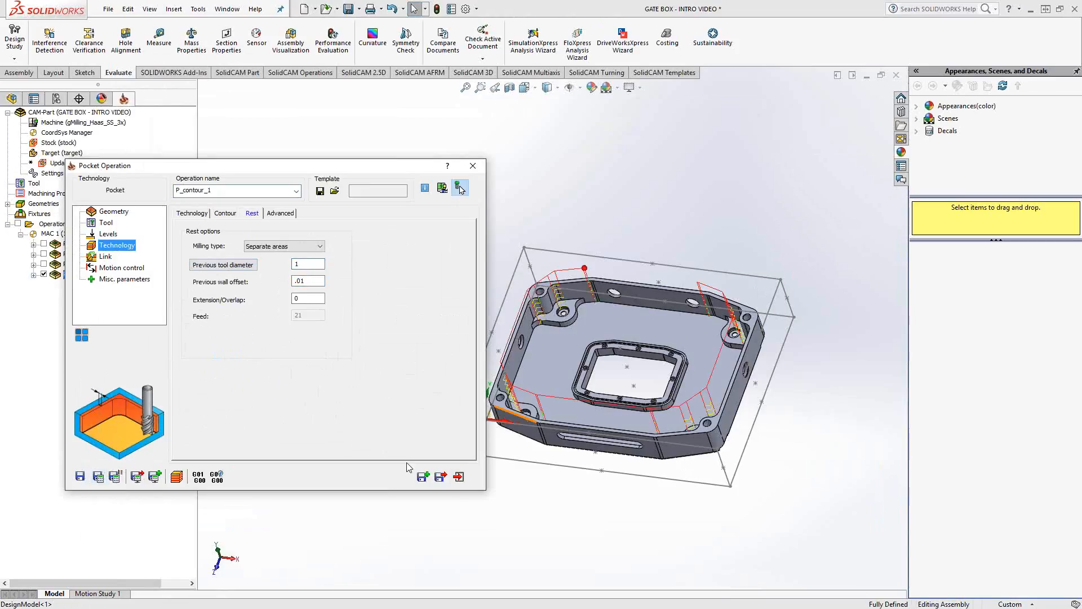
left_click(460, 189)
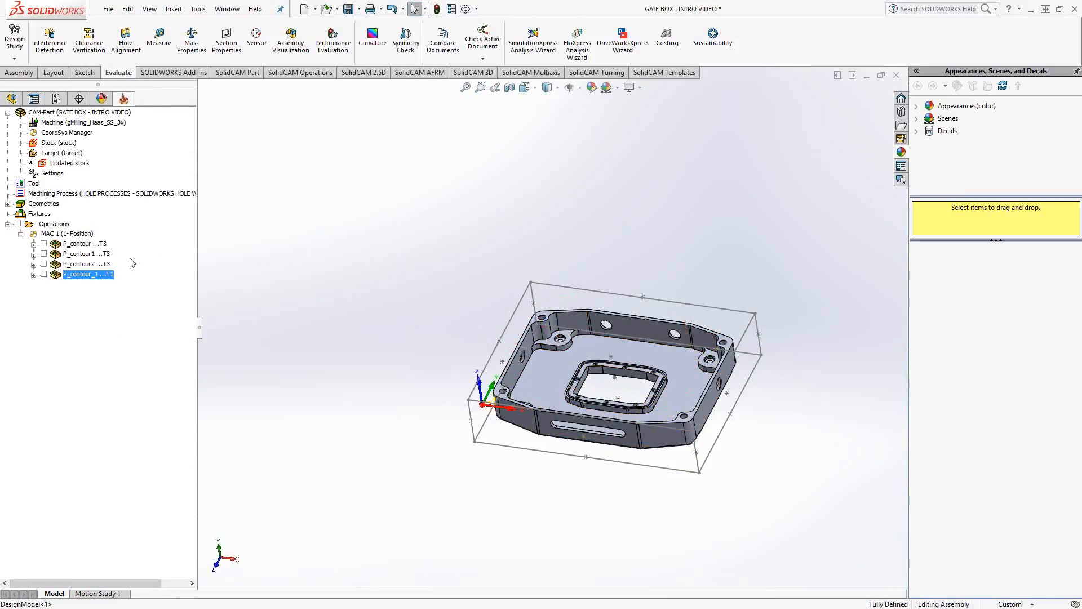
right_click(54, 224)
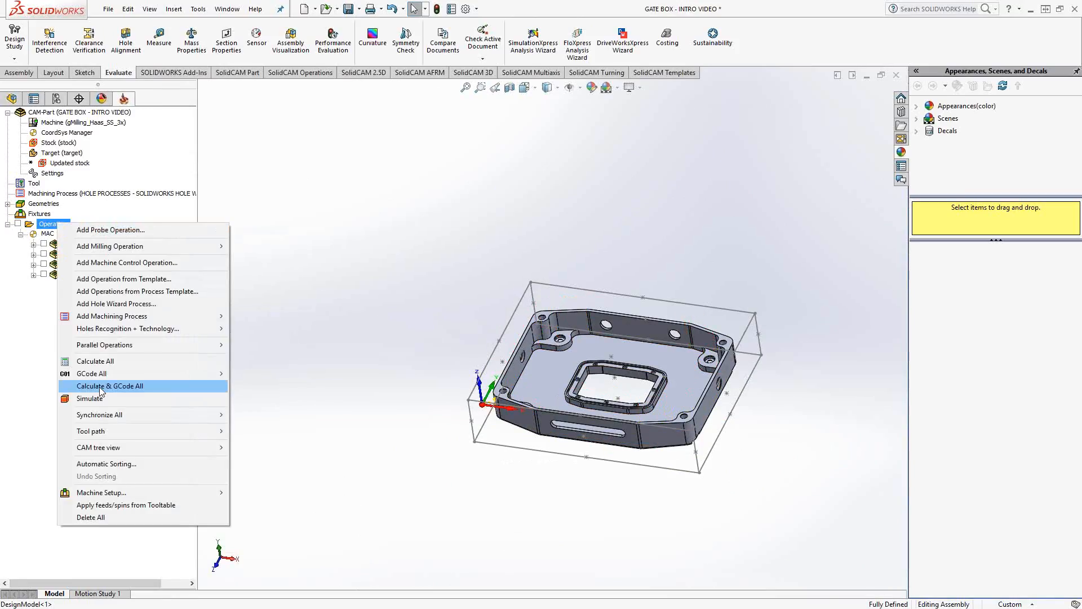
left_click(89, 398)
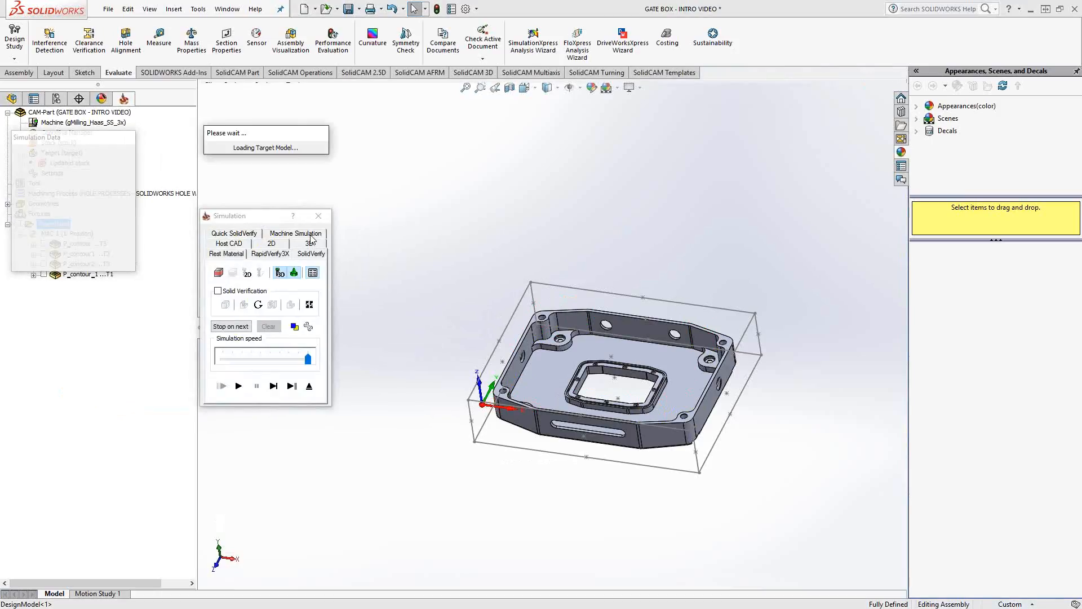
left_click(237, 385)
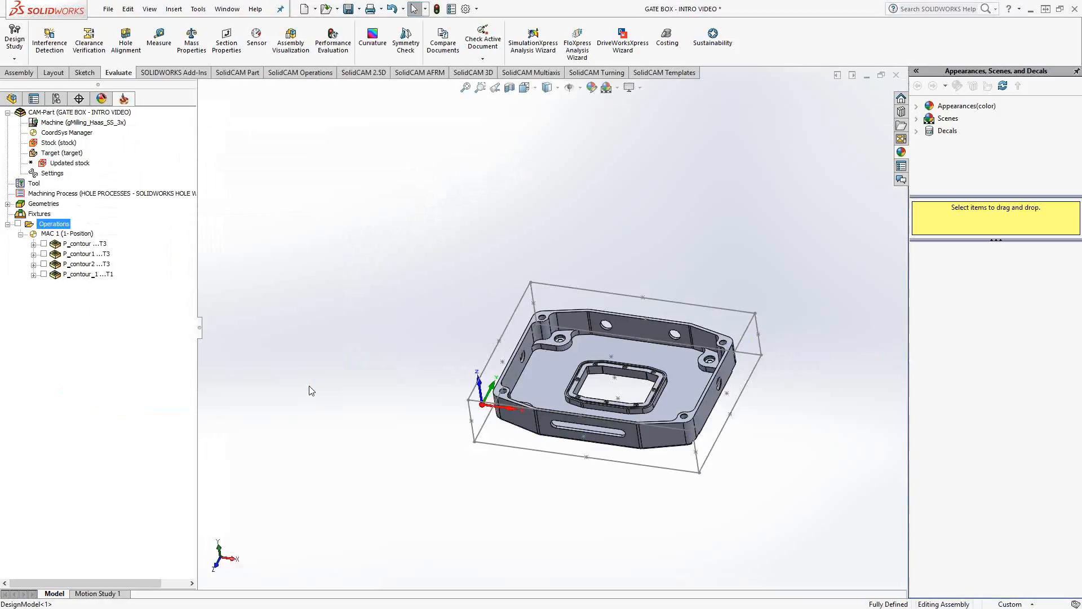
mouse_move(345, 354)
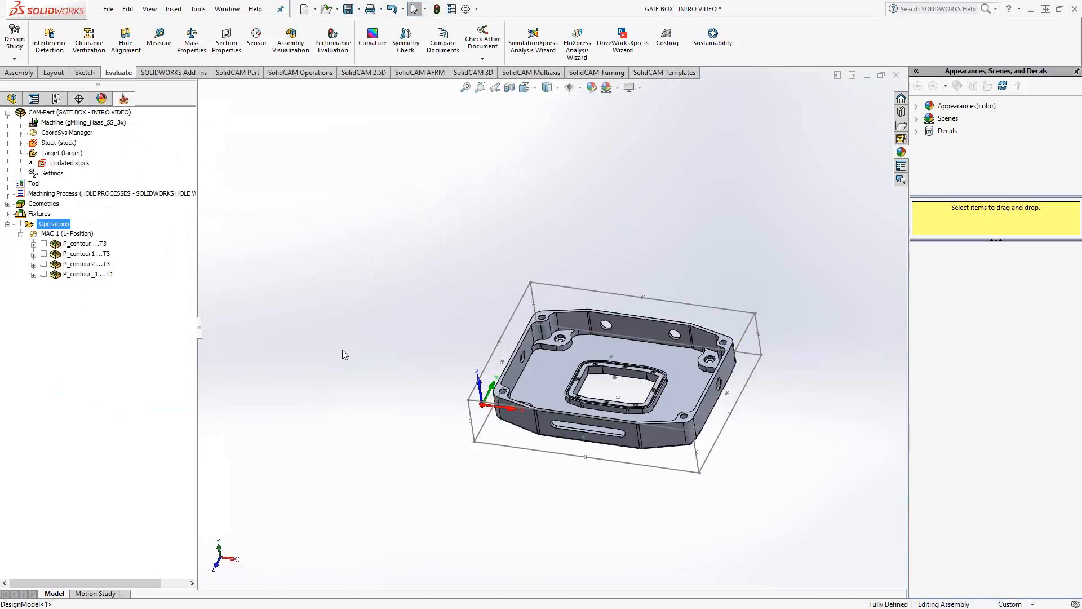